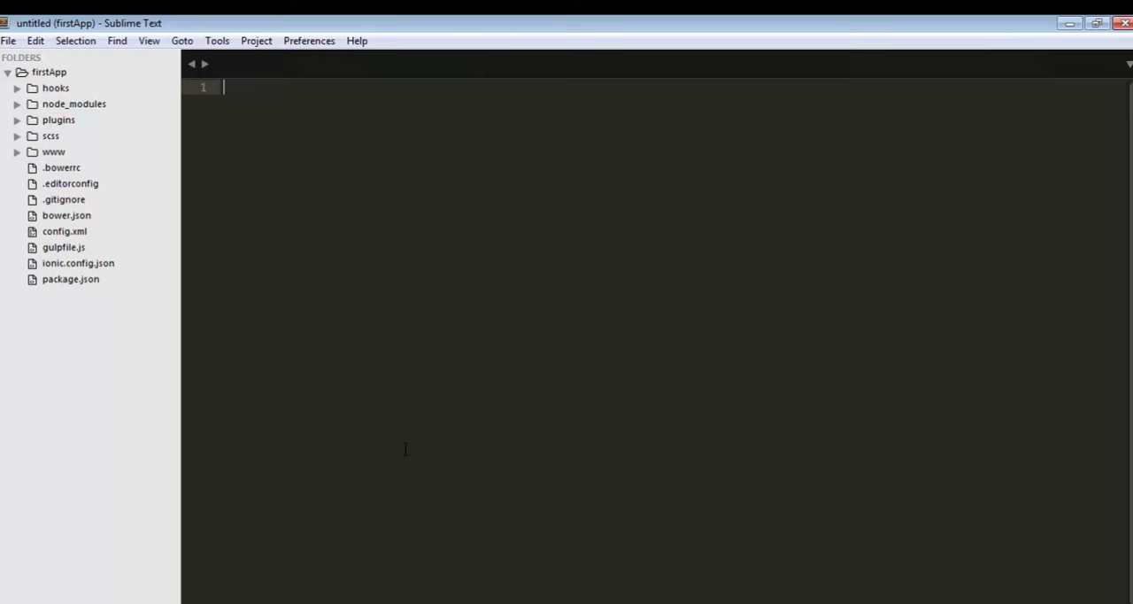
mouse_move(88, 142)
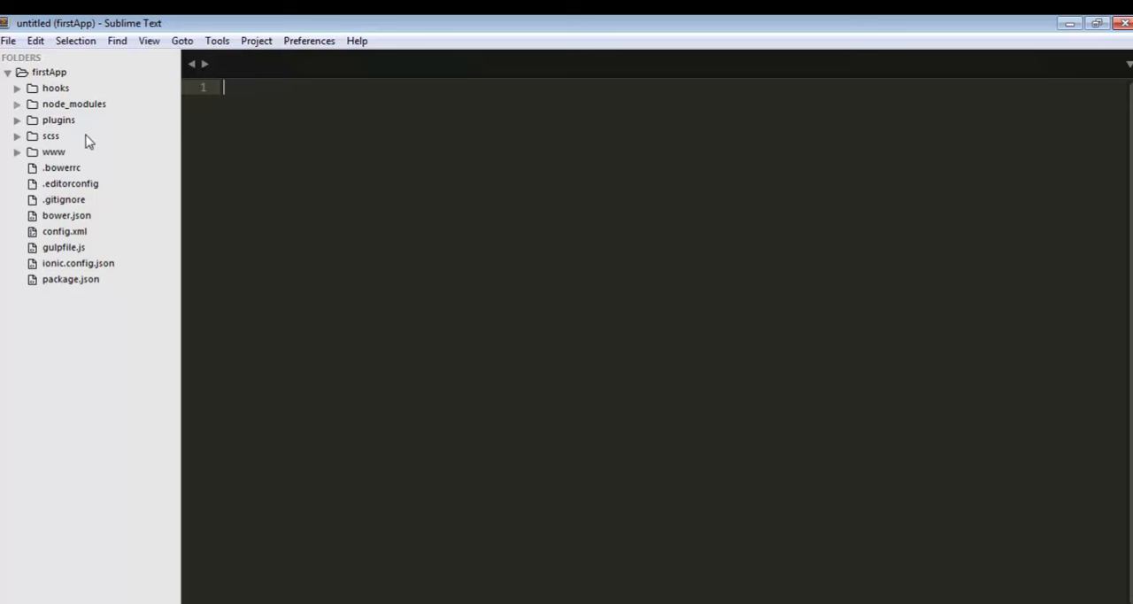
mouse_move(46, 188)
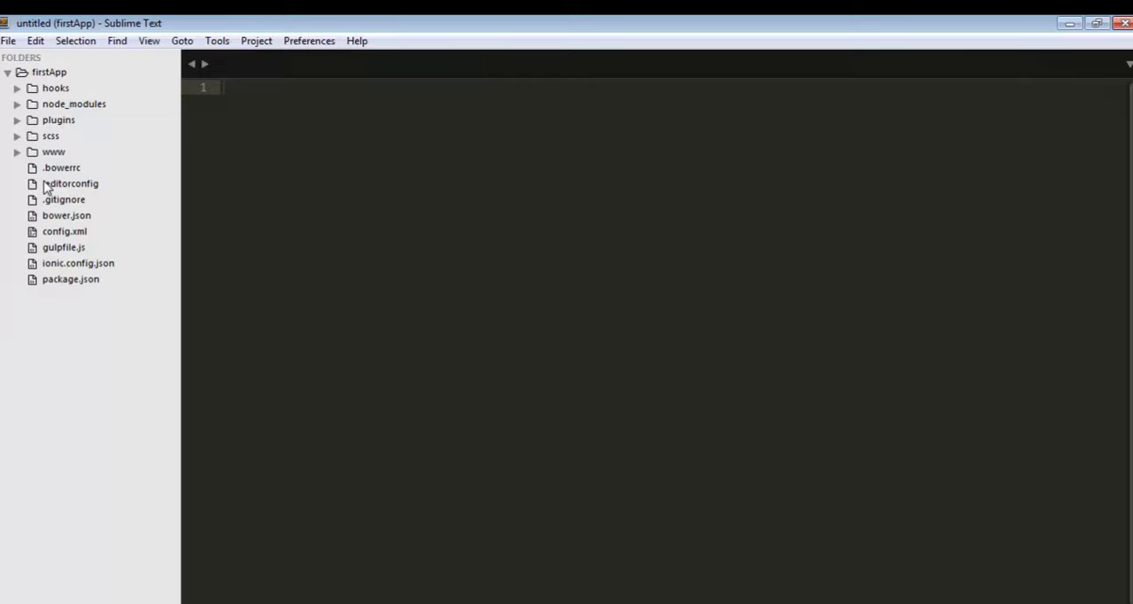
Expand the www folder in the sidebar to reveal css, img, js, lib and index.html
click(18, 153)
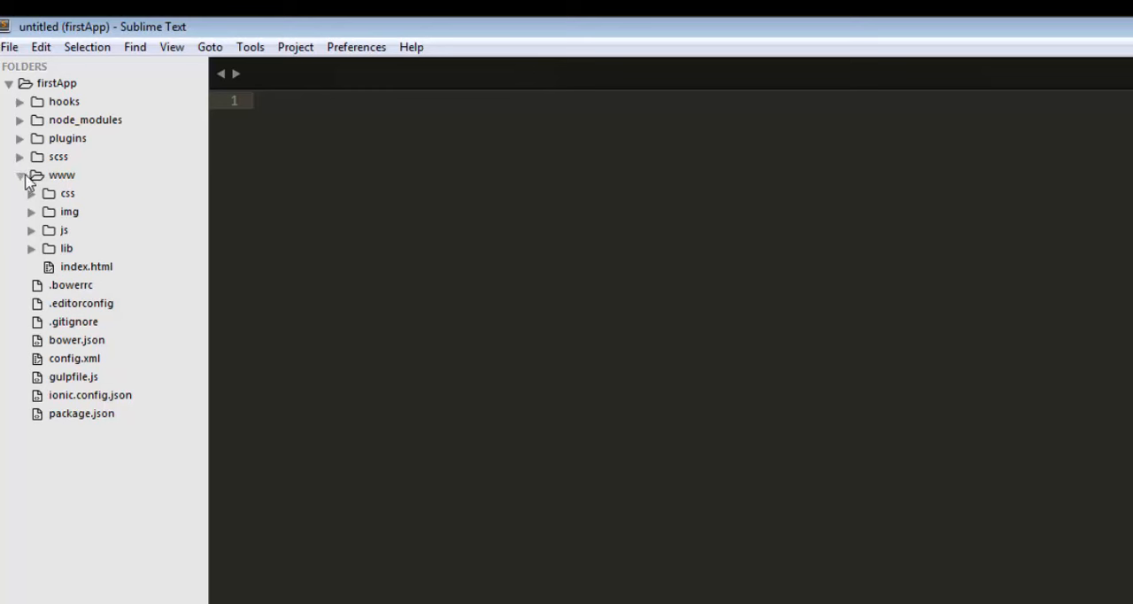
Open www/index.html and place the cursor on the ion-pane line in the body
double_click(85, 265)
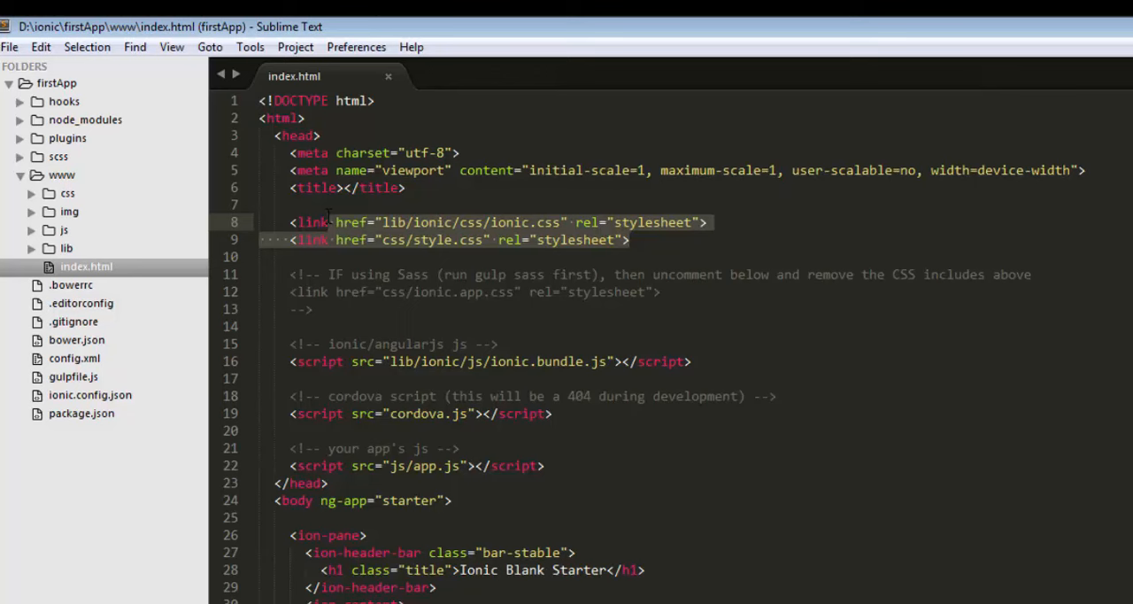
mouse_move(350, 375)
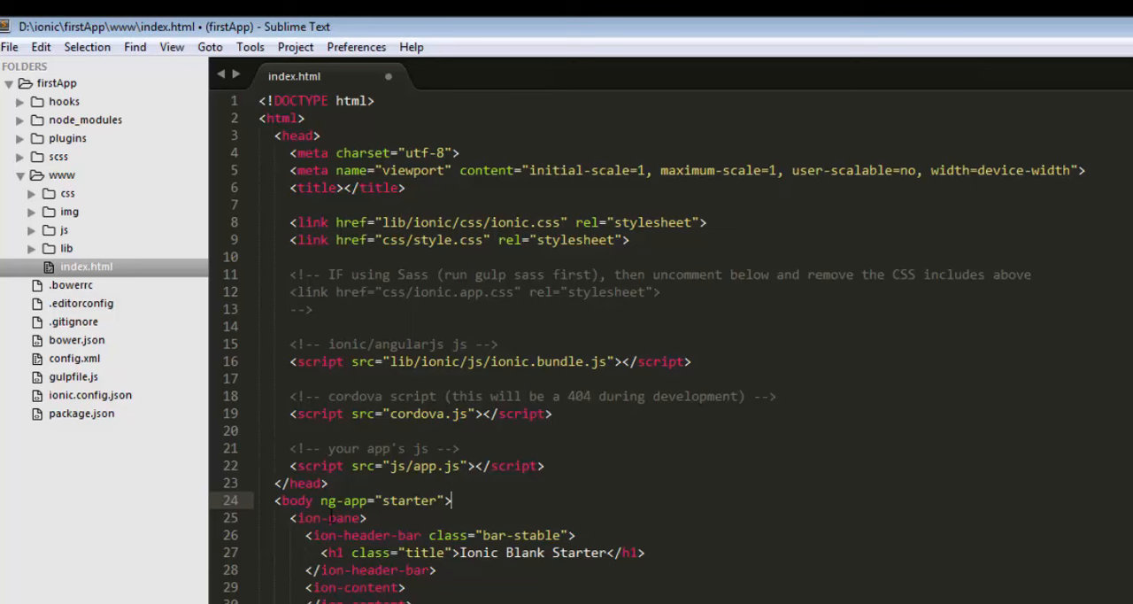
mouse_move(449, 499)
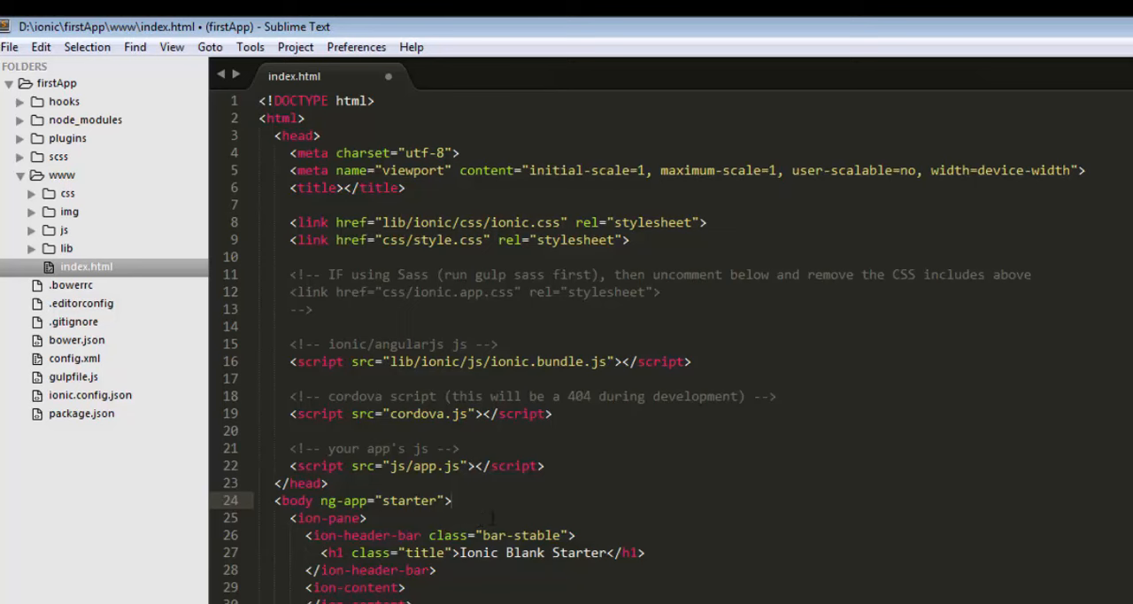
click(450, 500)
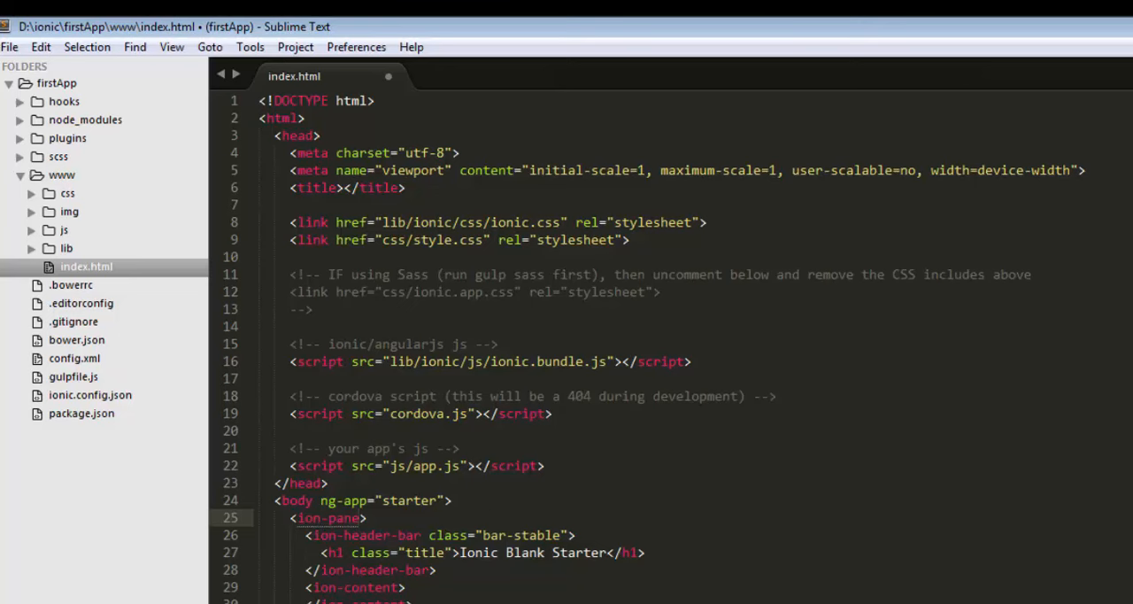
Launch the Node.js command prompt from the Start menu and move it toward the middle
click(14, 600)
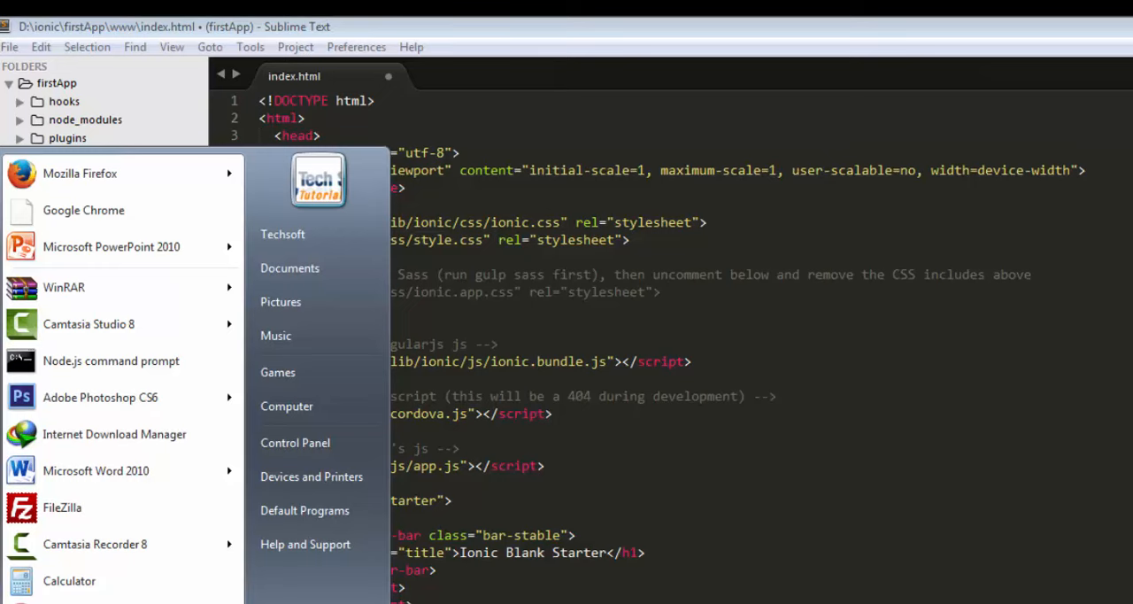
text(node)
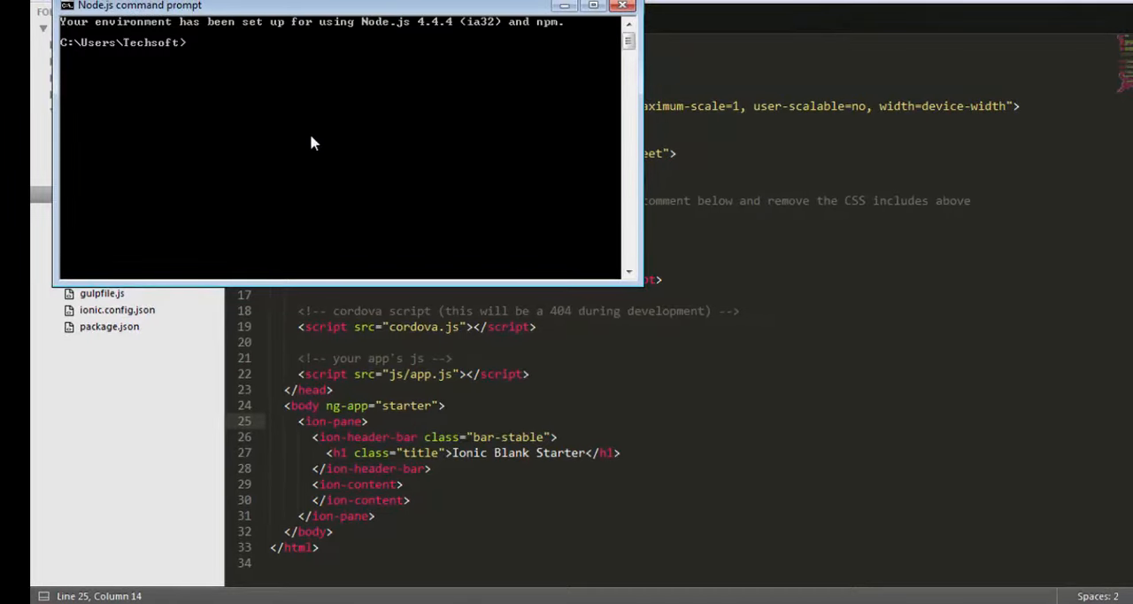
drag(138, 5, 567, 230)
text(D:)
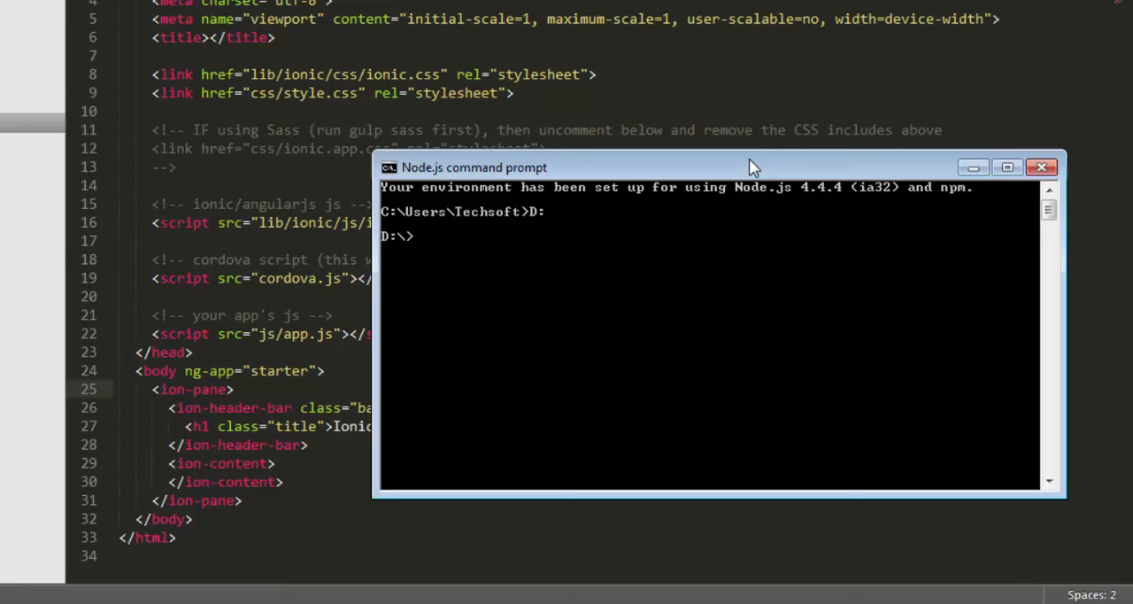
Change into D:\ionic\firstApp and run ionic serve to start the dev server at localhost:8100
text(cd ionic)
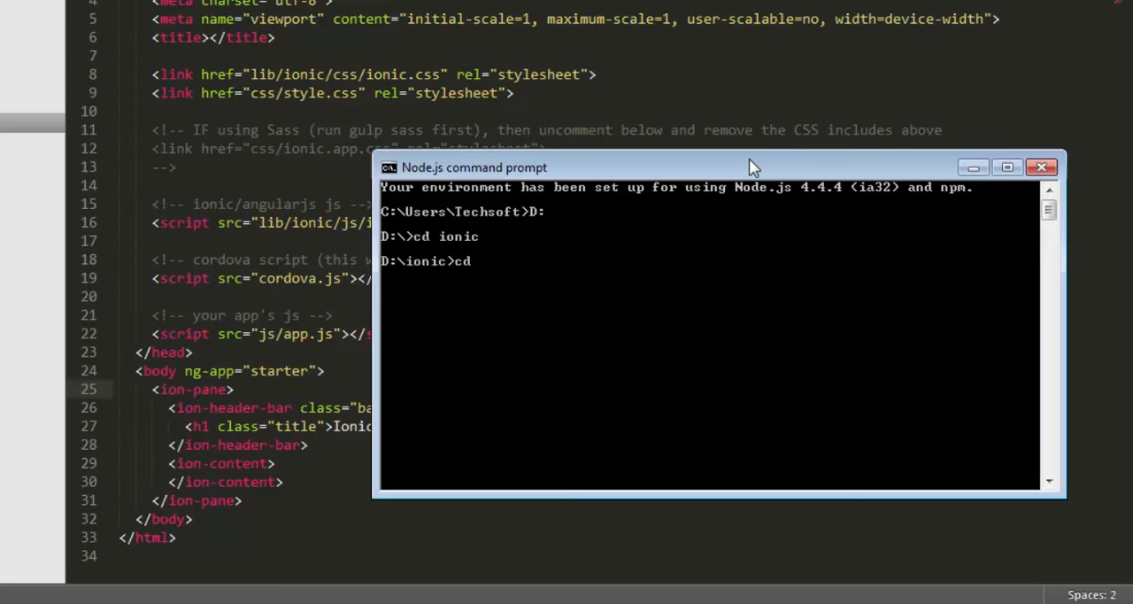
text(firstA)
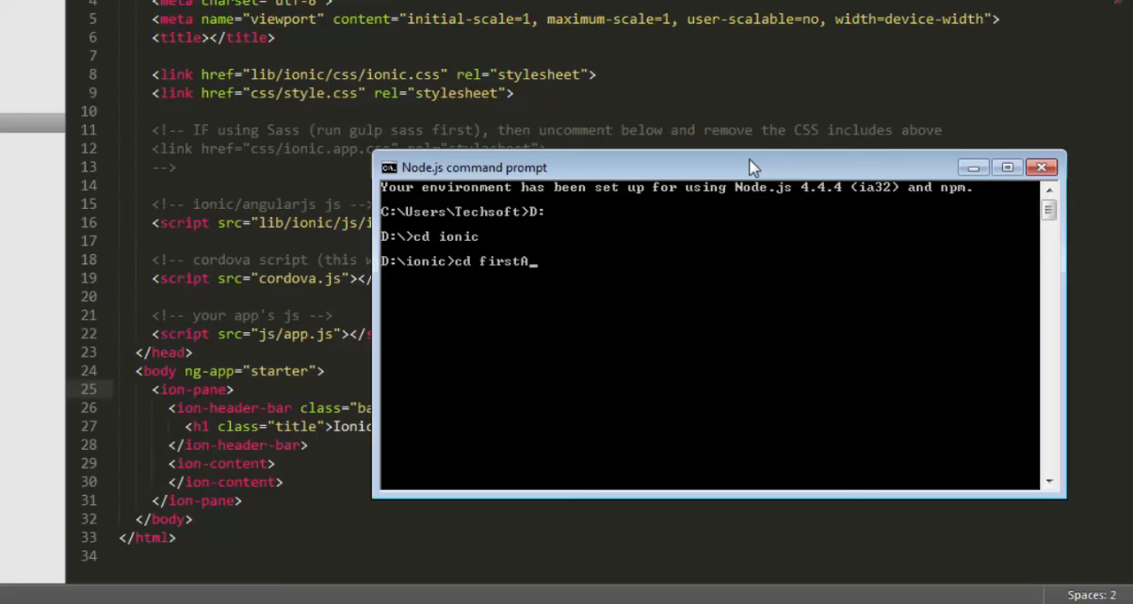
key(Return)
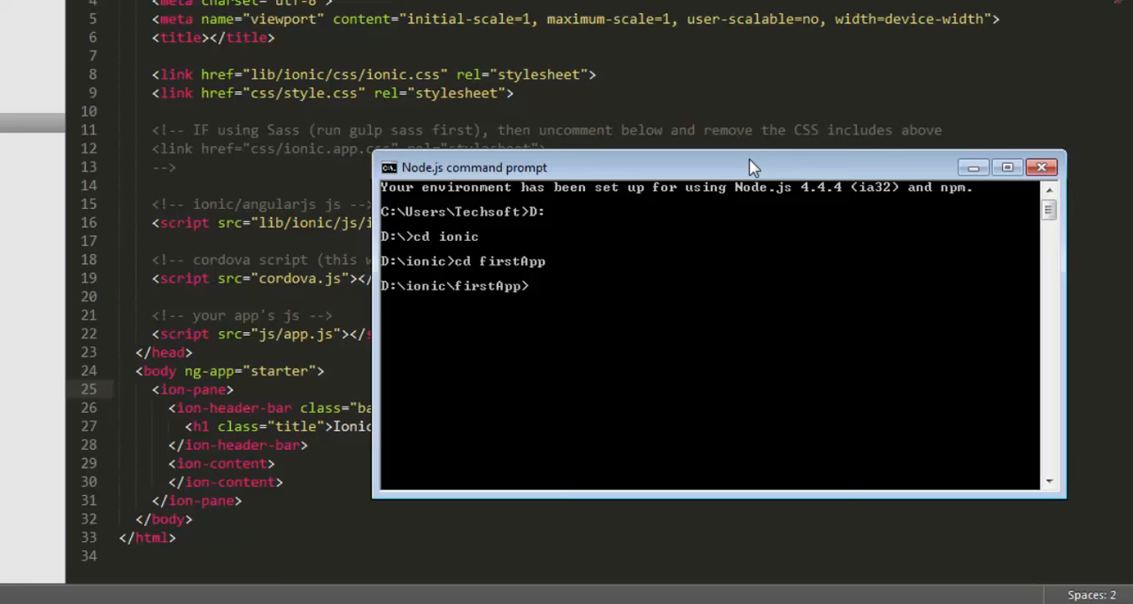
text(ionic serve)
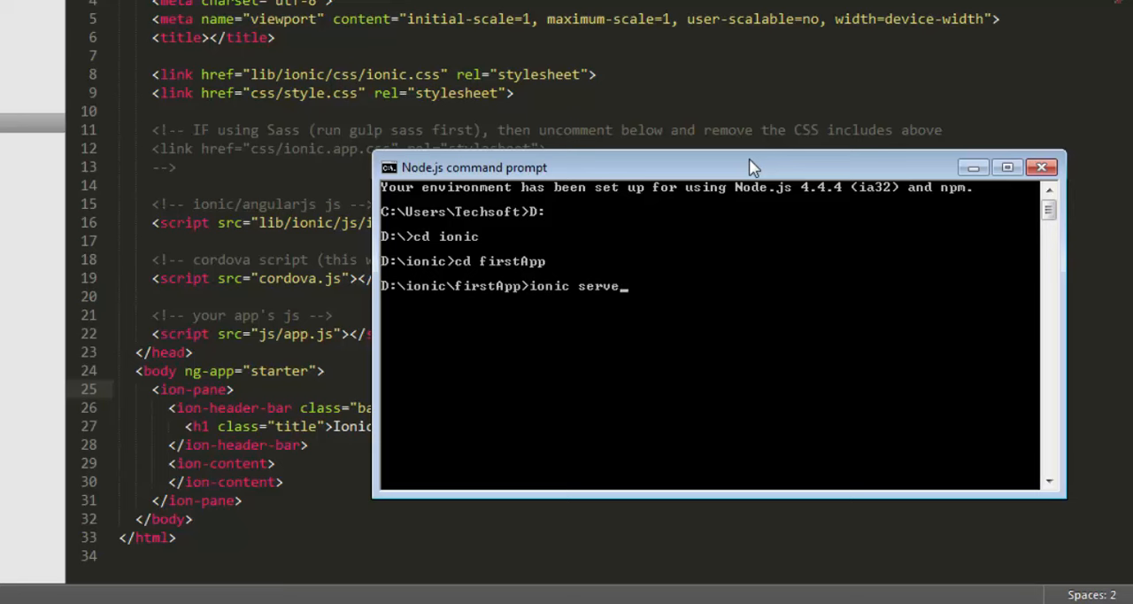
key(Return)
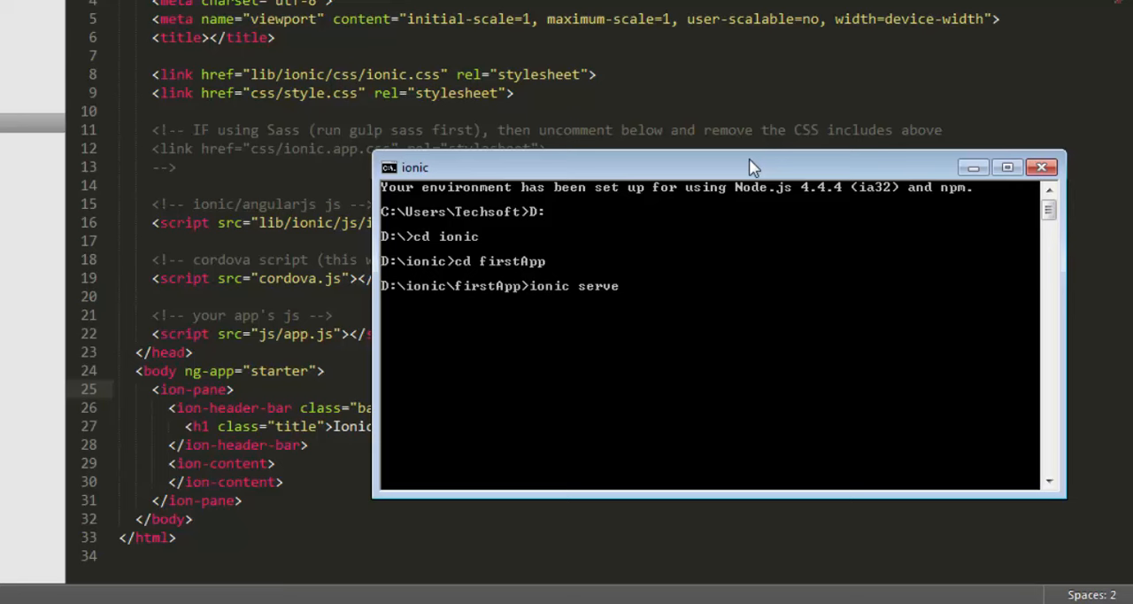
key(Return)
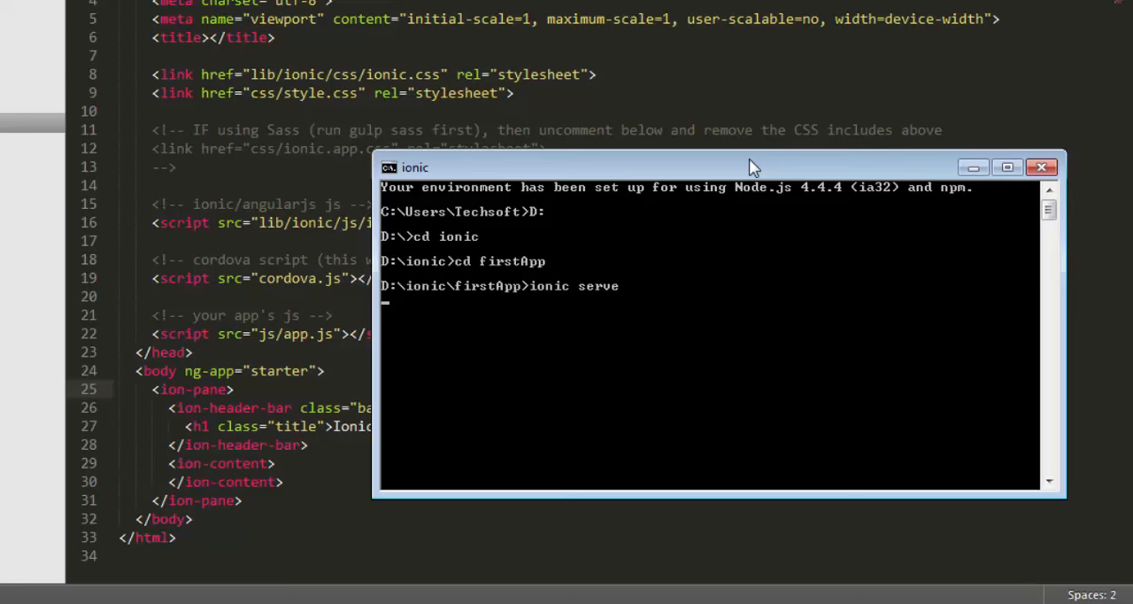
key(Return)
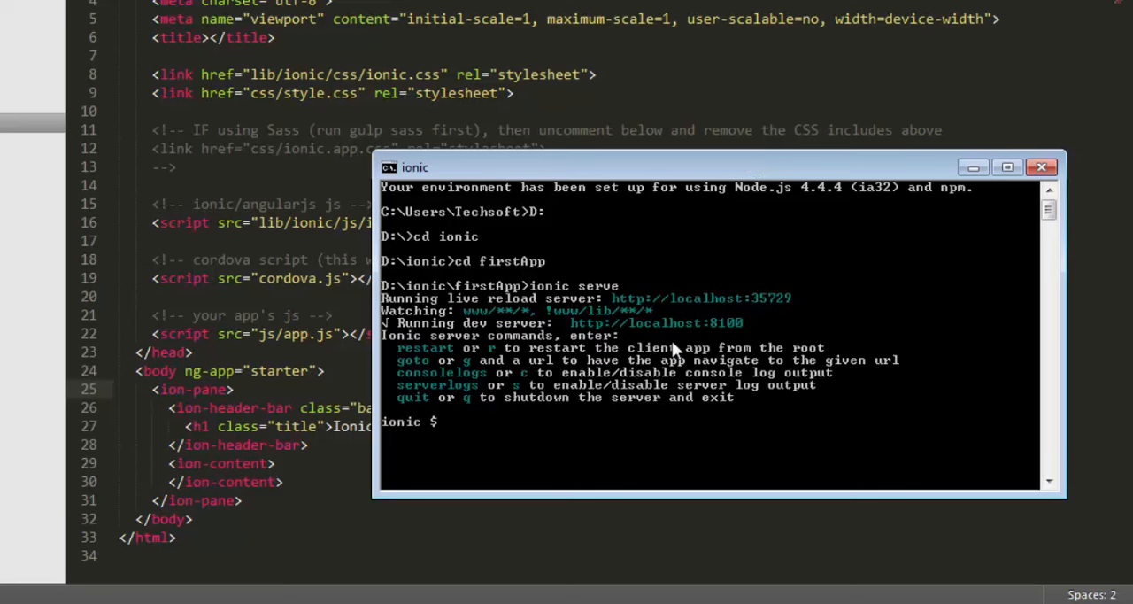
mouse_move(676, 353)
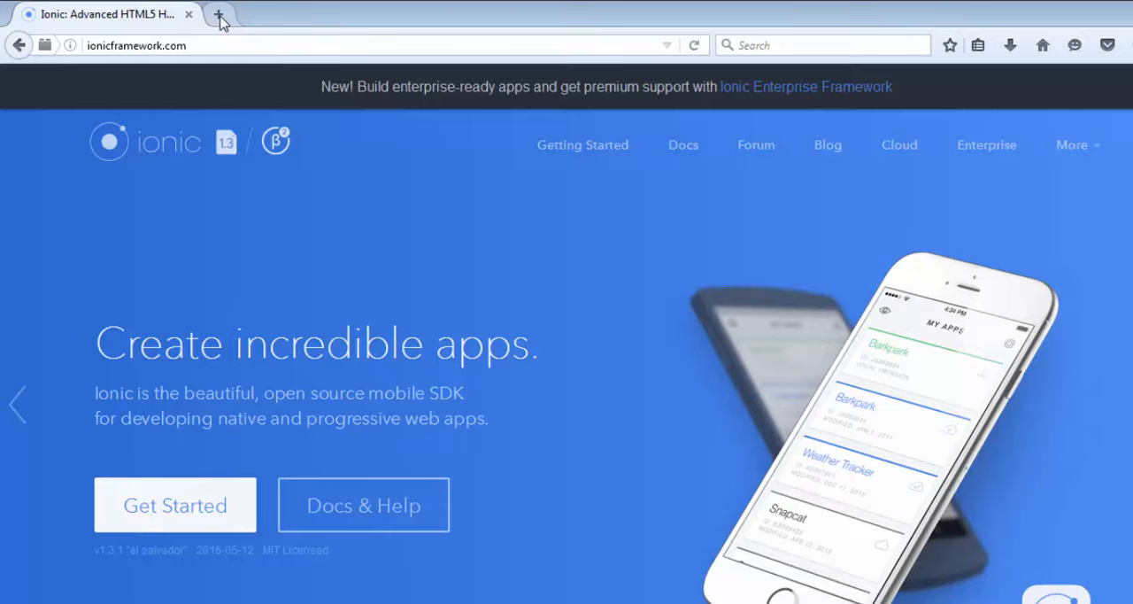
Load localhost:8100 in a new Firefox tab, then switch back to the Ionic website tab
click(219, 14)
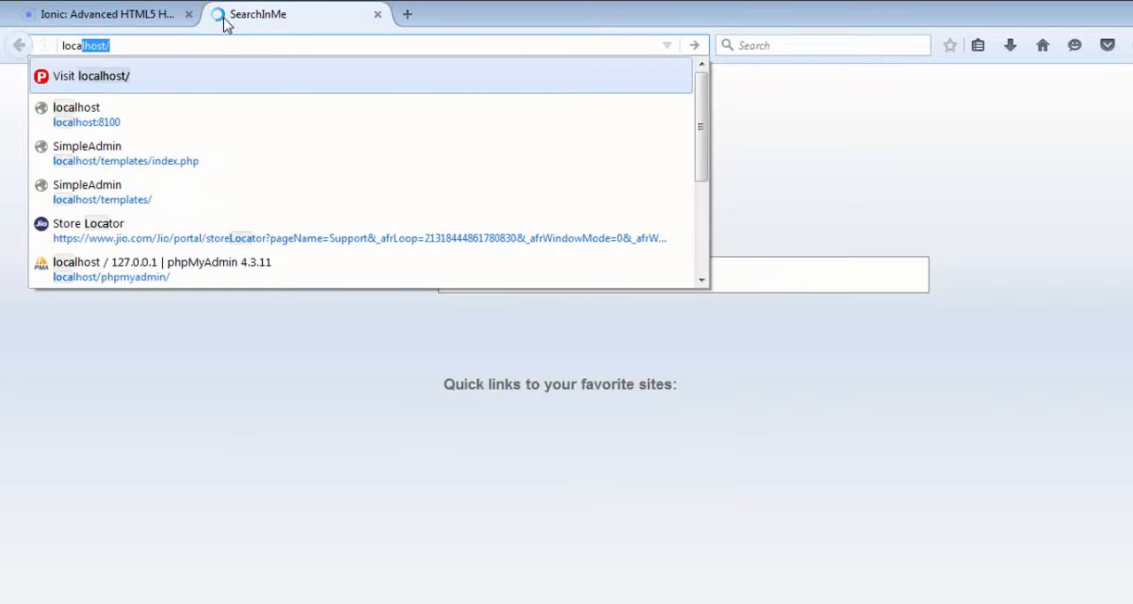
click(85, 114)
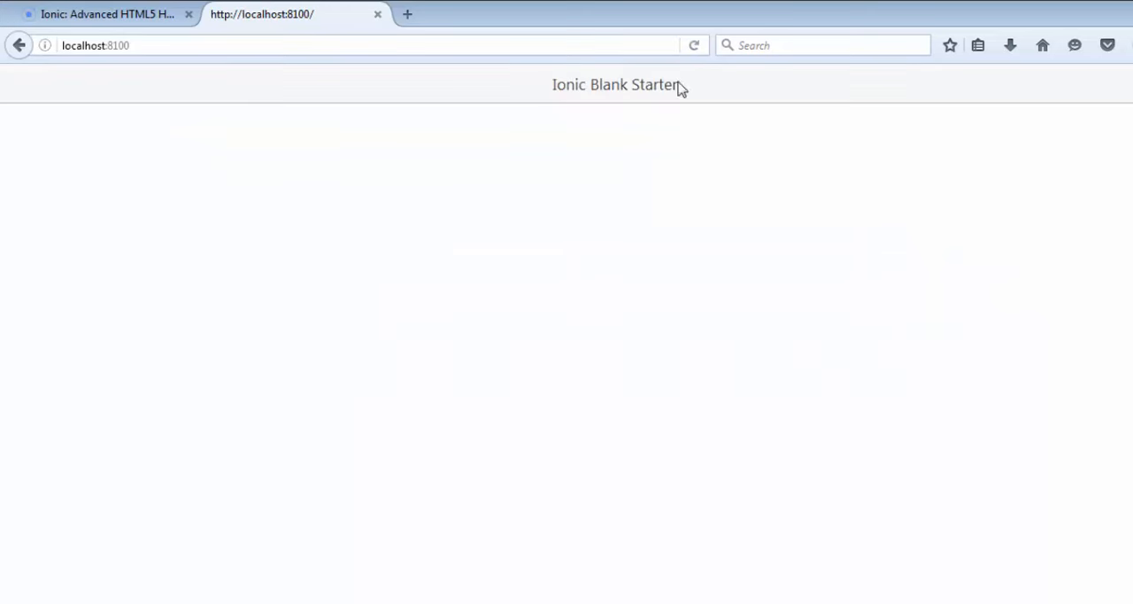
mouse_move(691, 193)
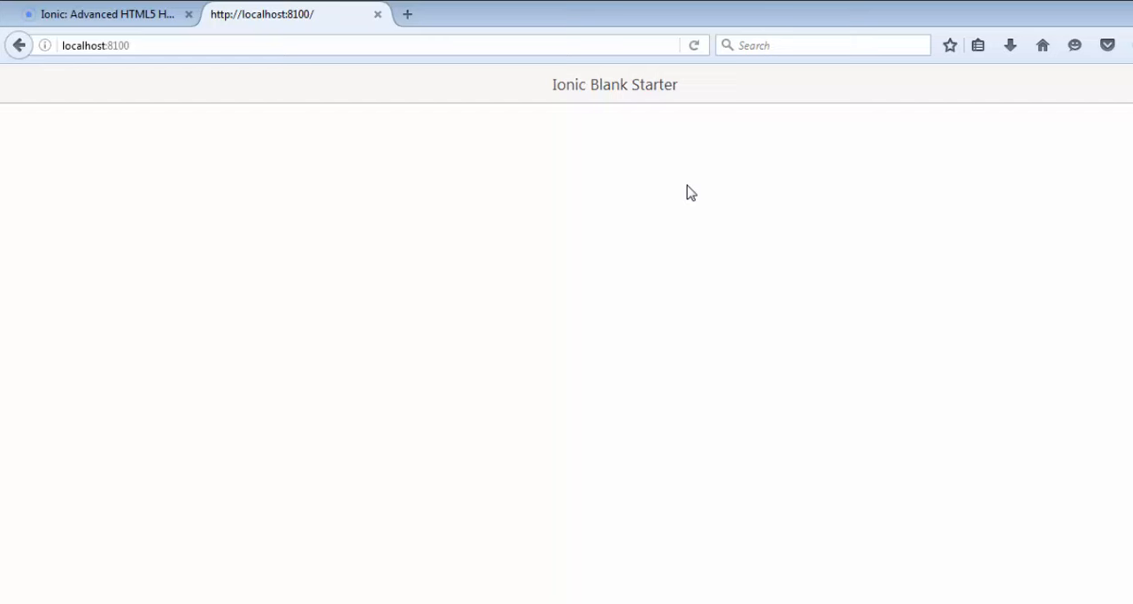
click(103, 14)
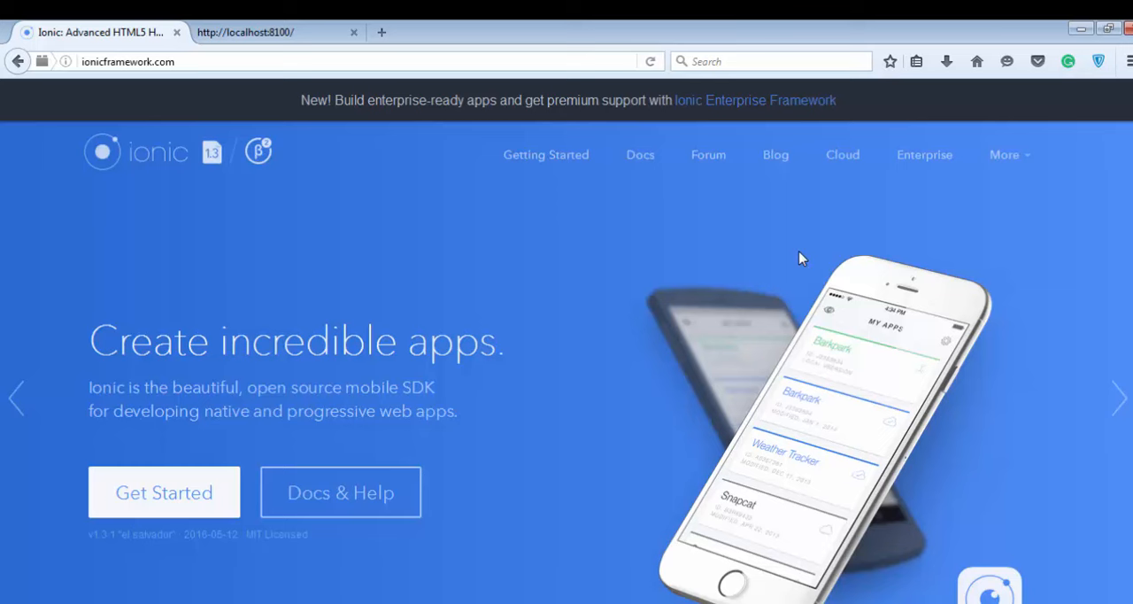
mouse_move(641, 156)
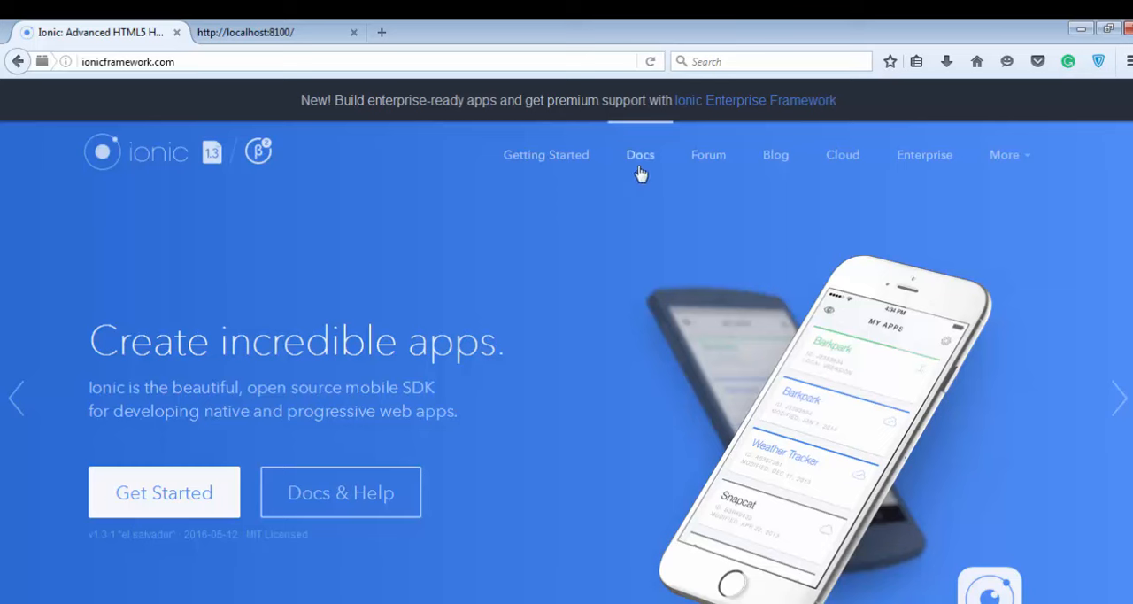
Go to the Ionic documentation page and look over its sections
click(641, 154)
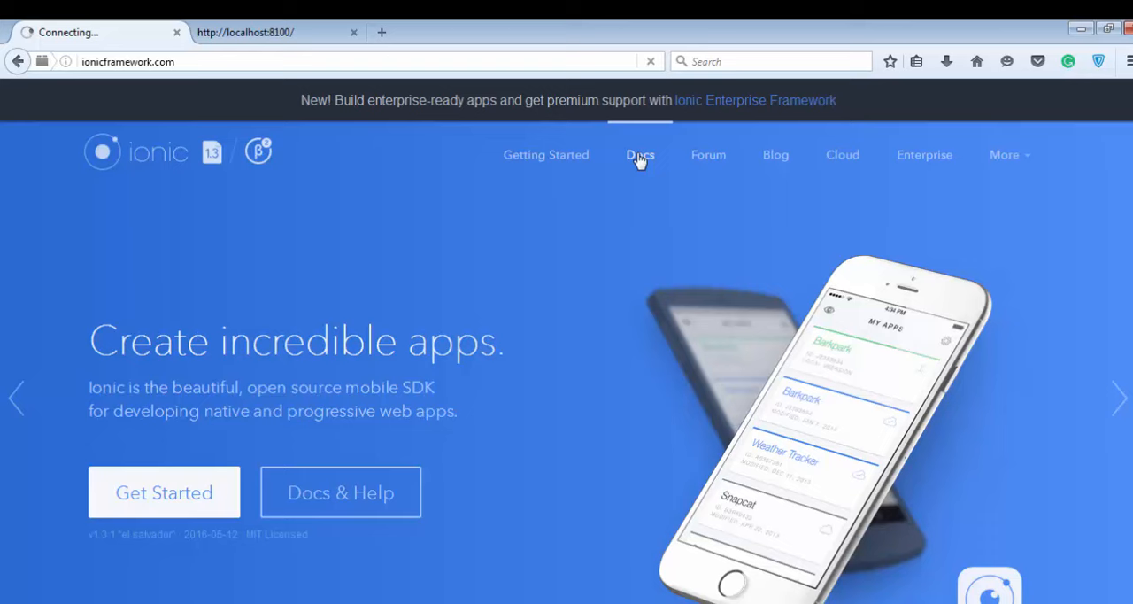
click(641, 154)
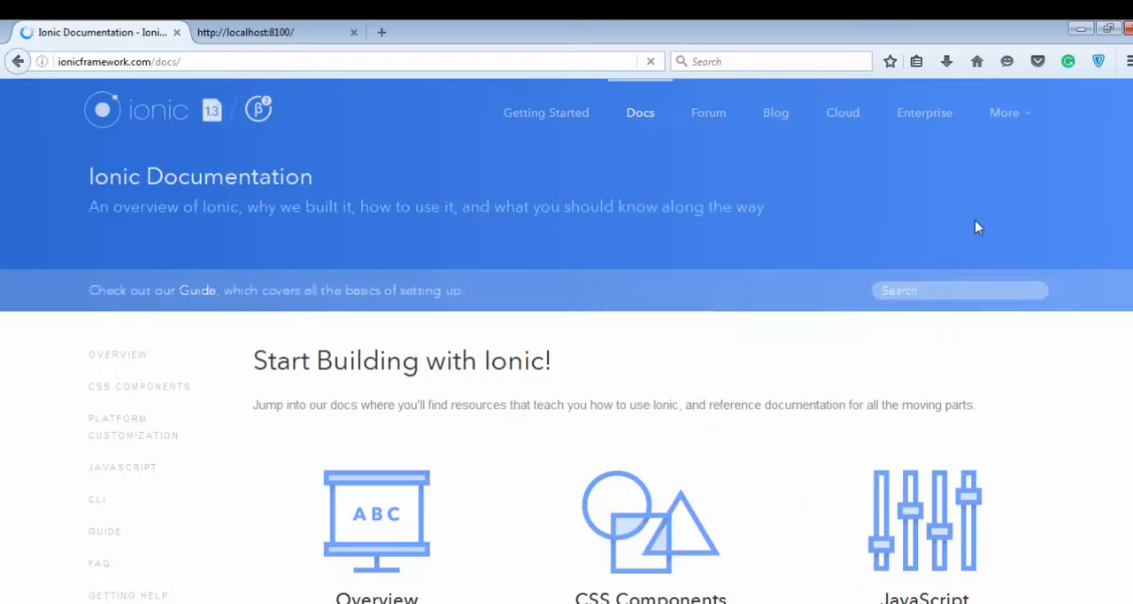
scroll(down, 3)
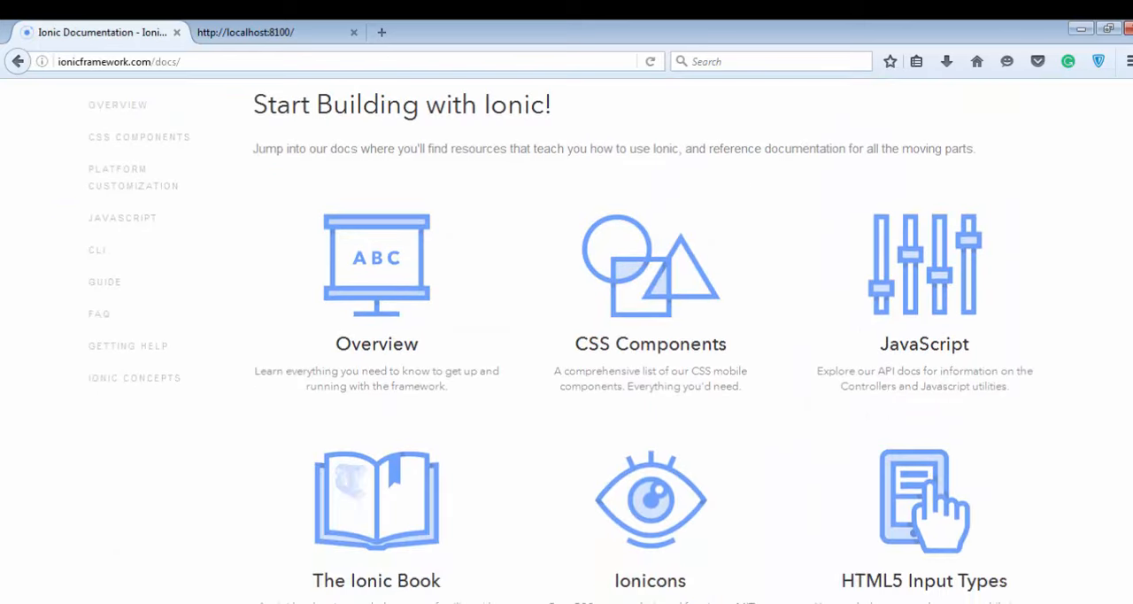
scroll(down, 3)
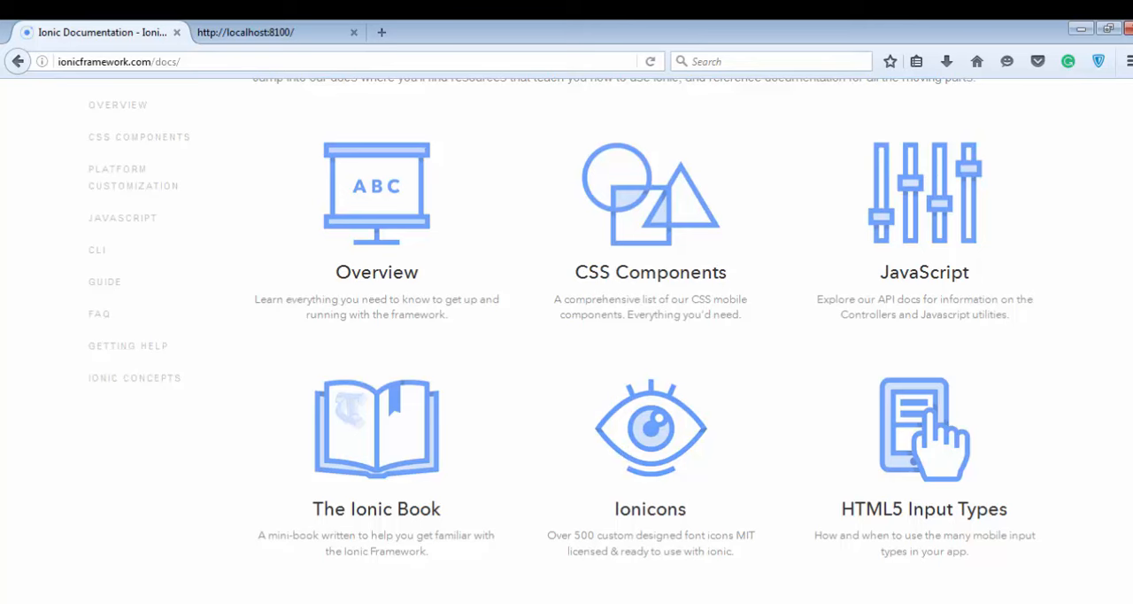
scroll(up, 3)
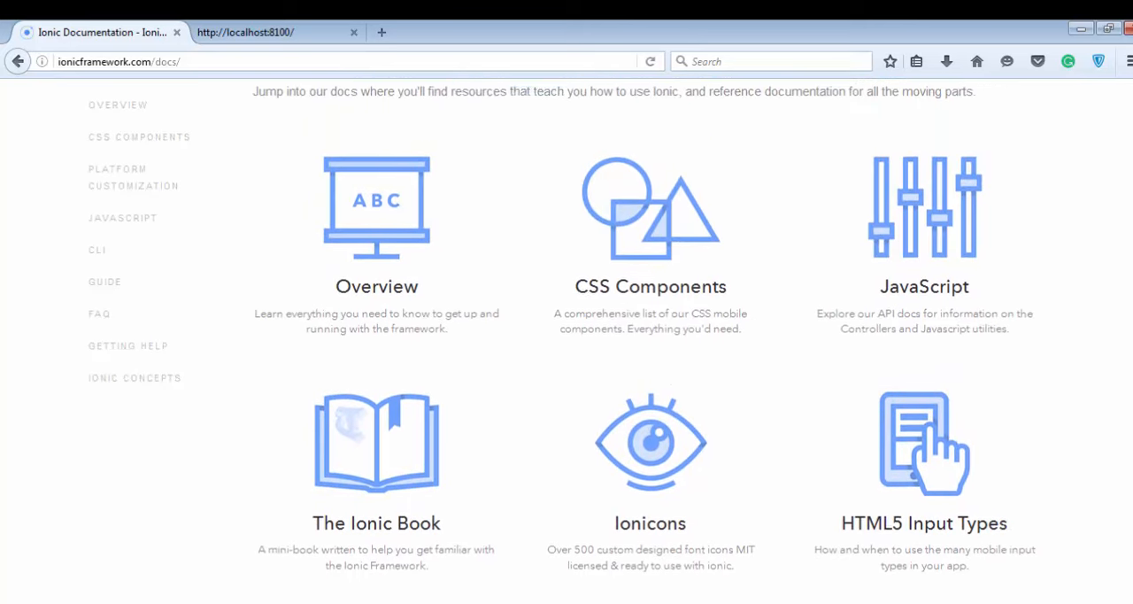
scroll(up, 3)
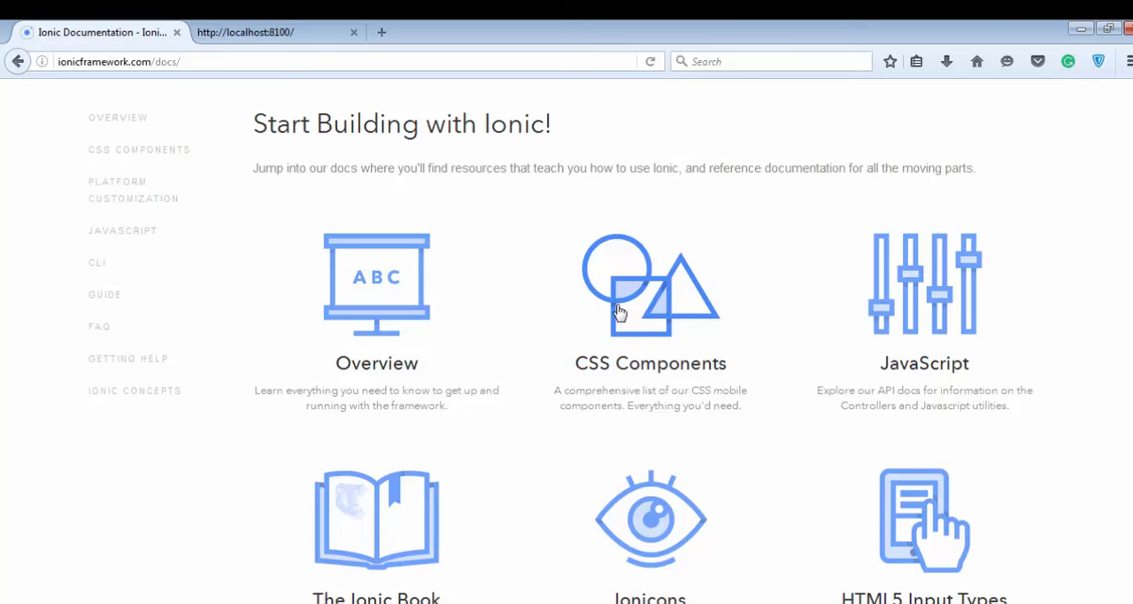
Open the CSS Components section of the docs, starting at the Header component
click(651, 60)
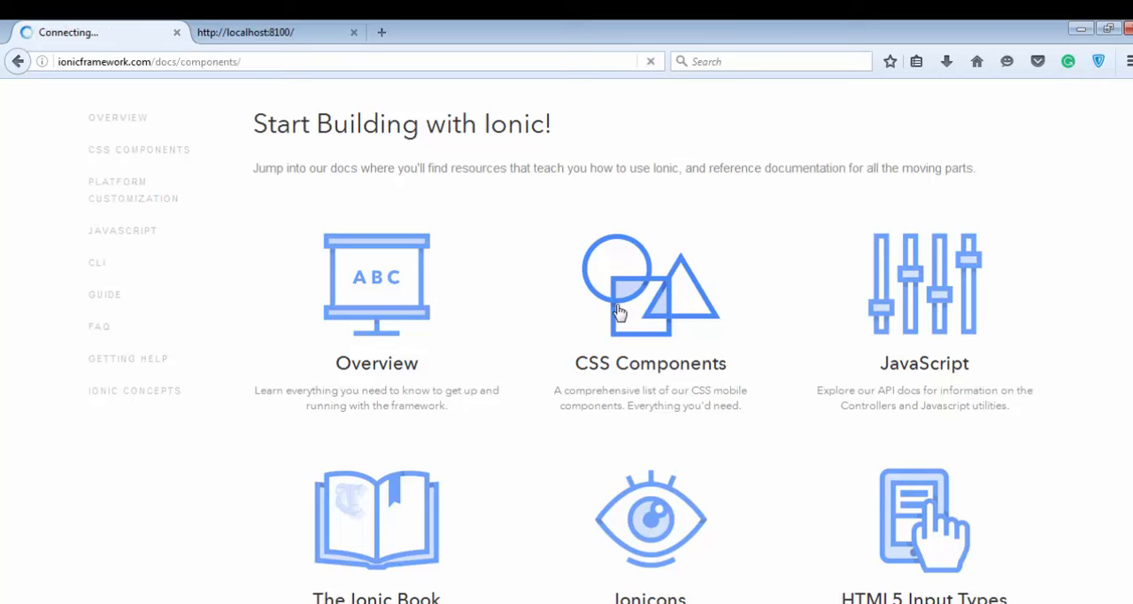
click(650, 283)
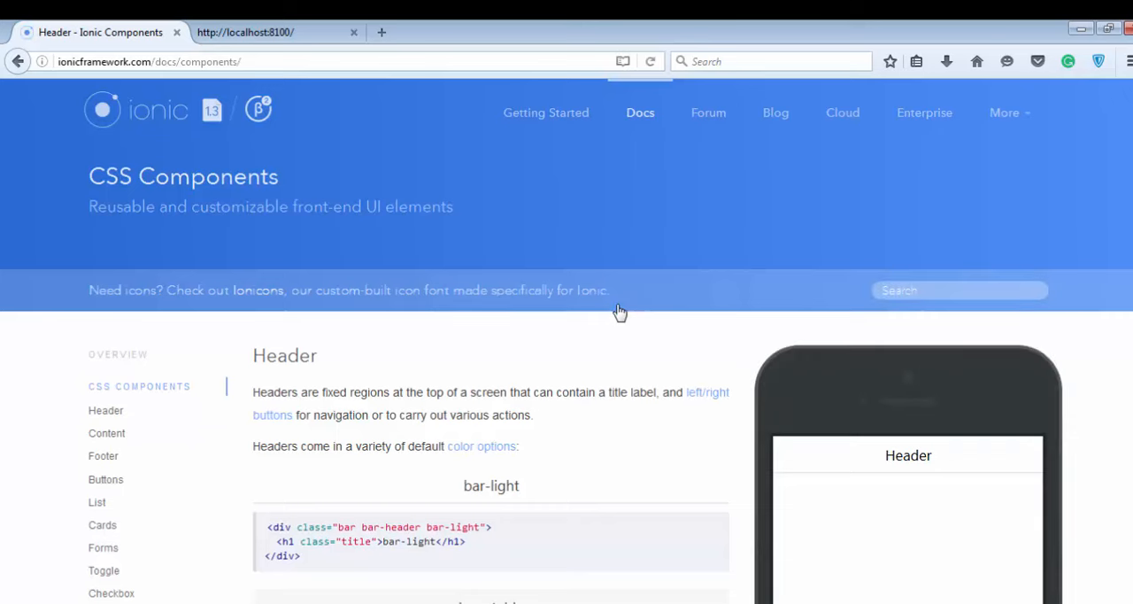
mouse_move(159, 376)
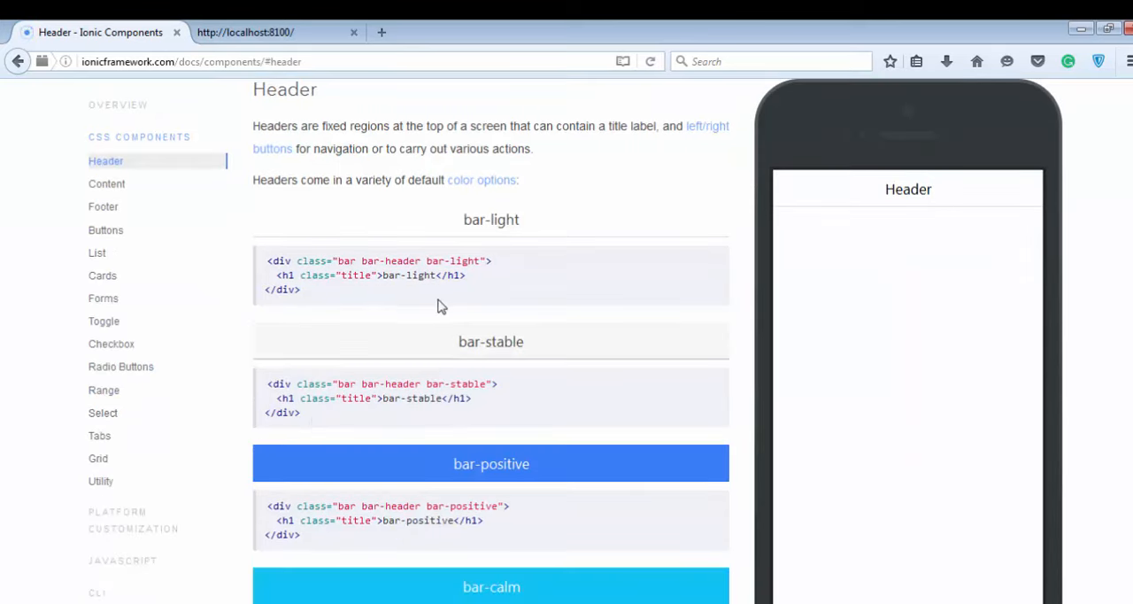
Scroll through the Header bar colour classes on the CSS Components page
scroll(down, 3)
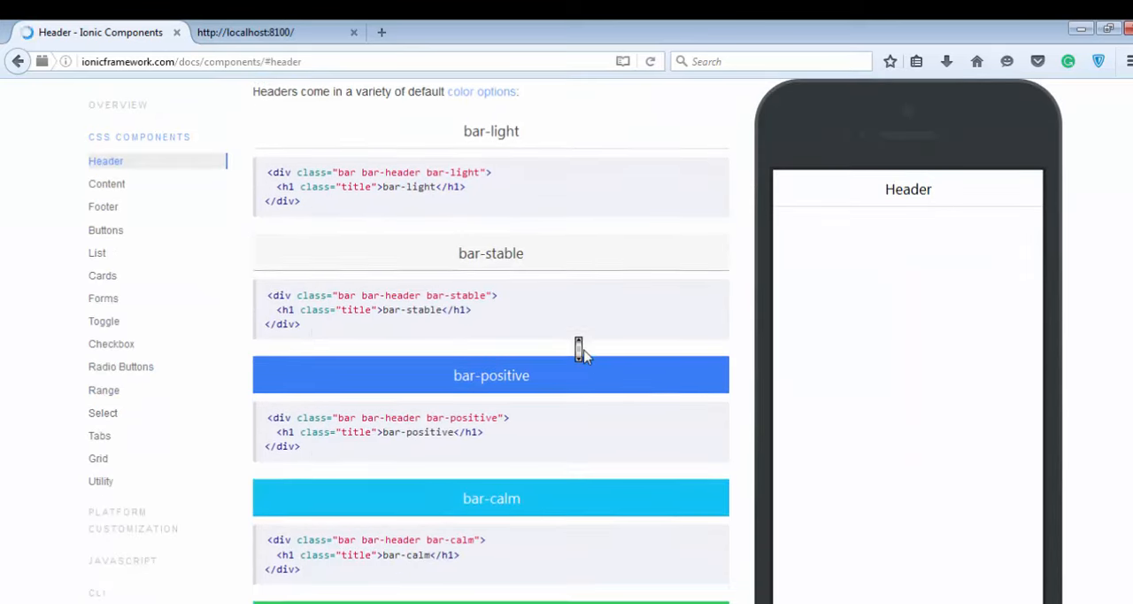
scroll(down, 3)
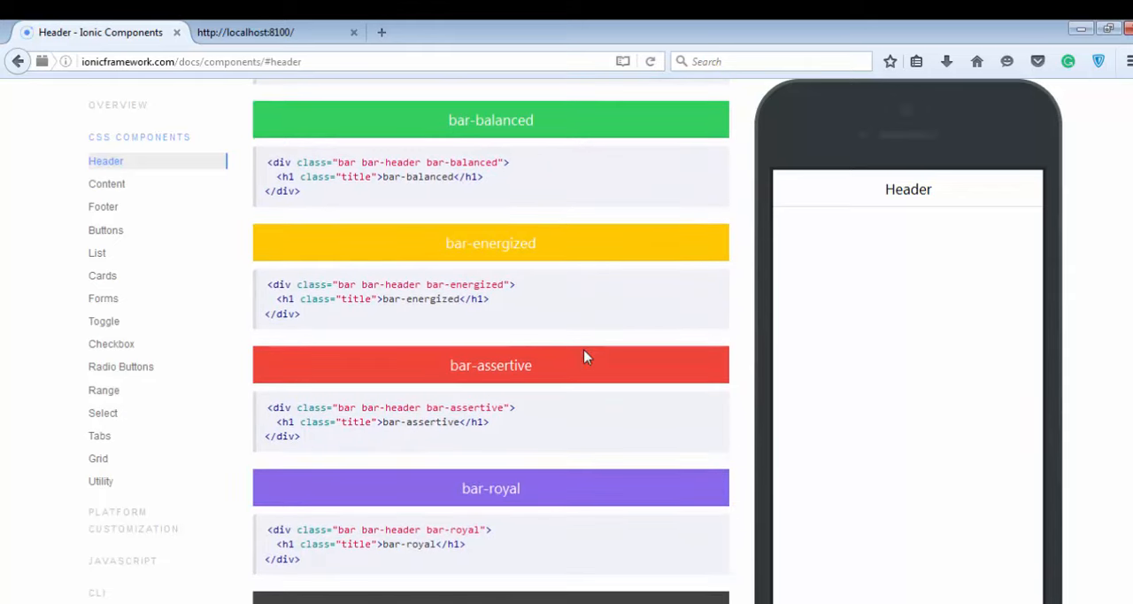
mouse_move(517, 344)
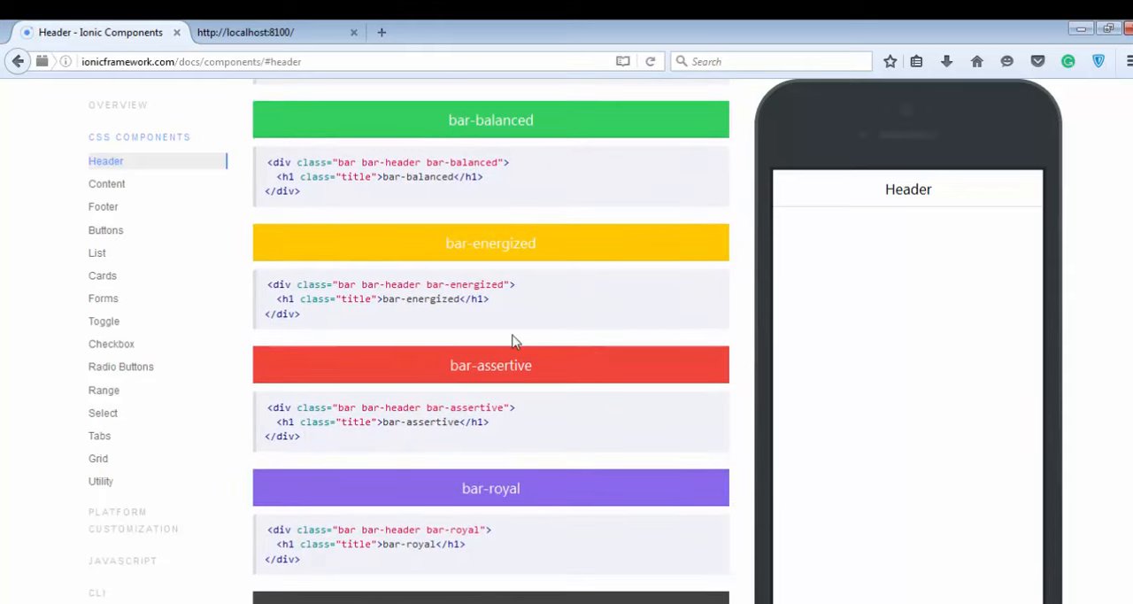
scroll(up, 3)
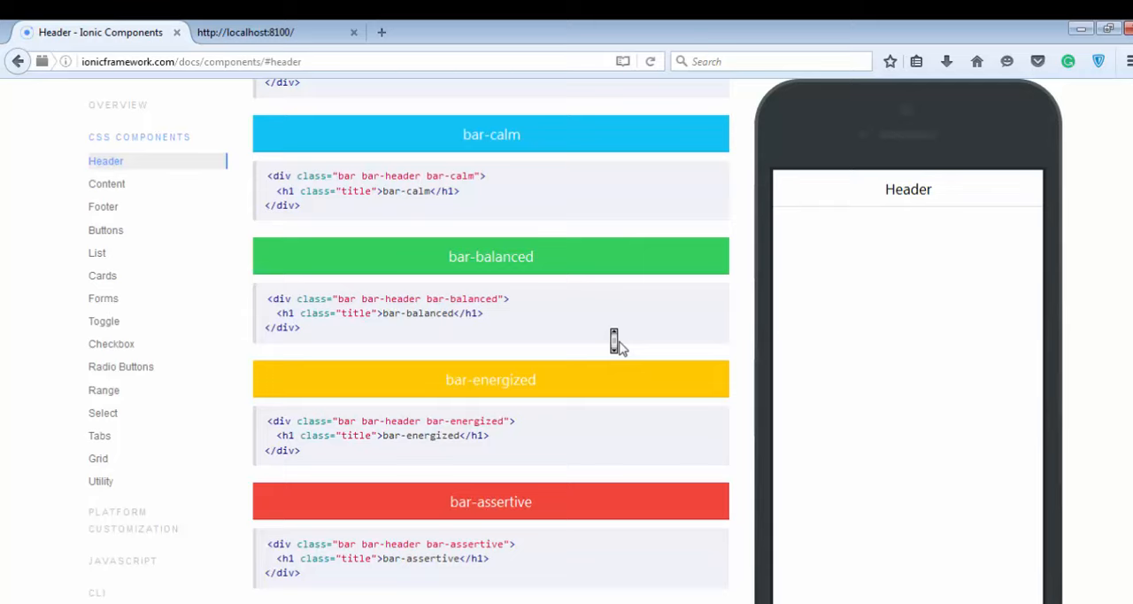
scroll(up, 3)
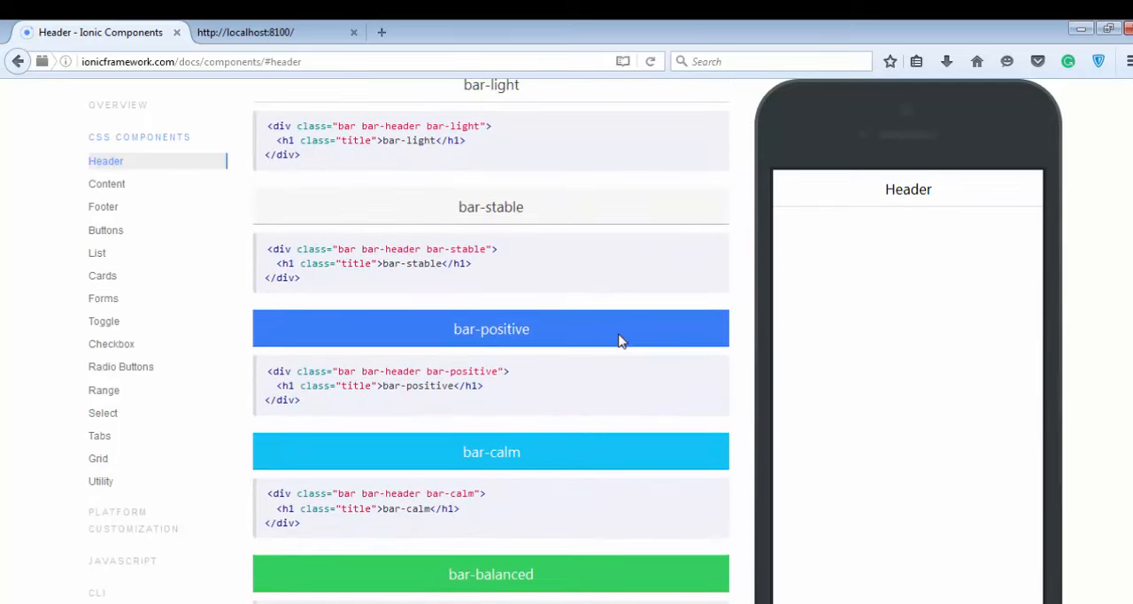
scroll(down, 3)
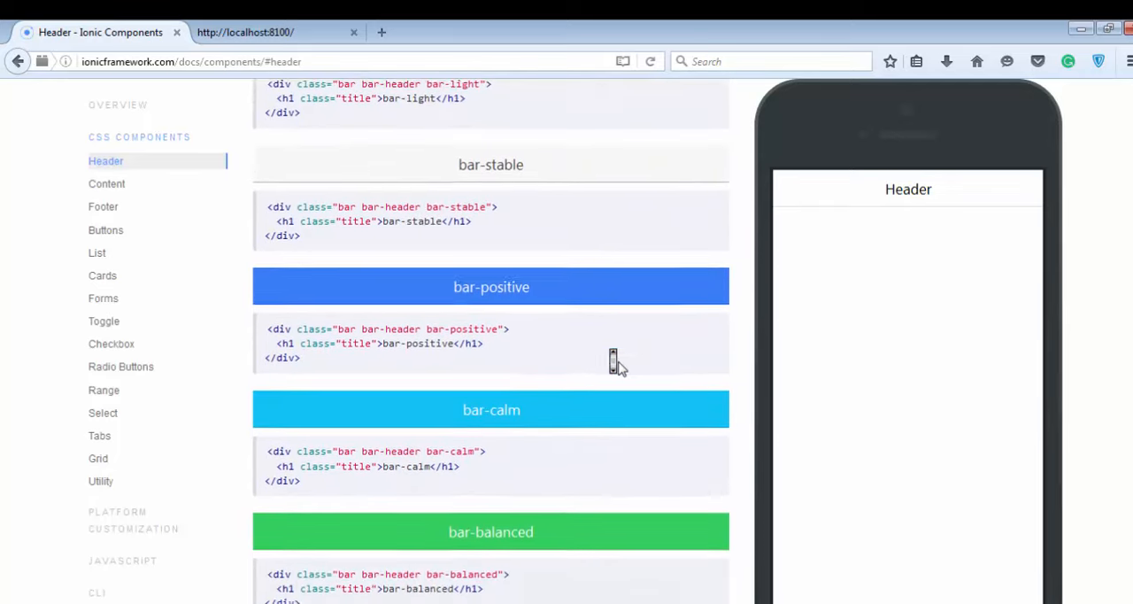
scroll(down, 3)
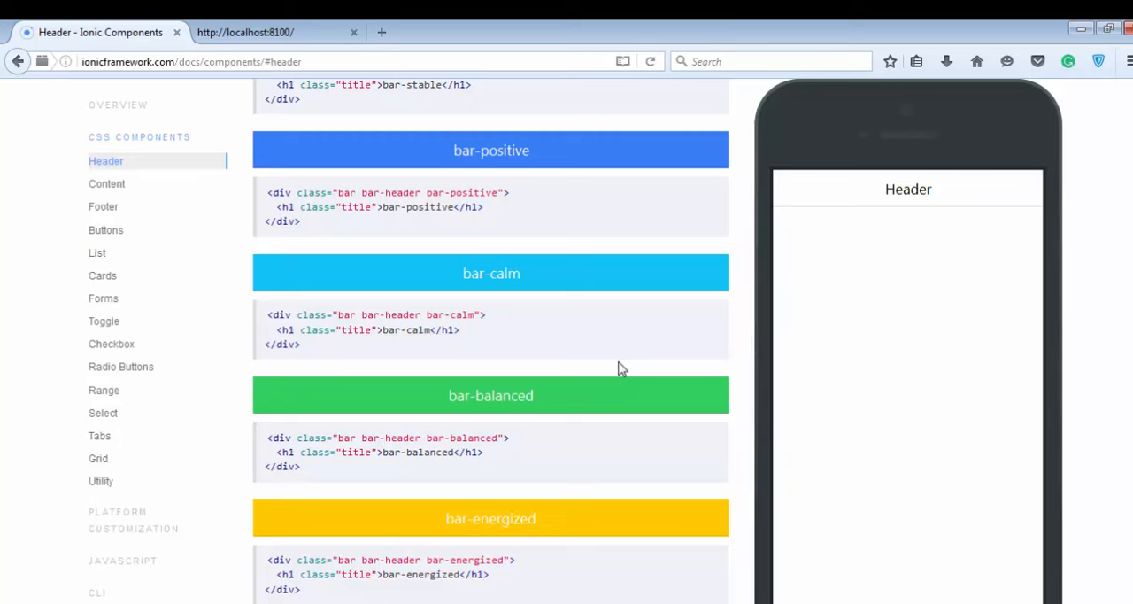
mouse_move(659, 375)
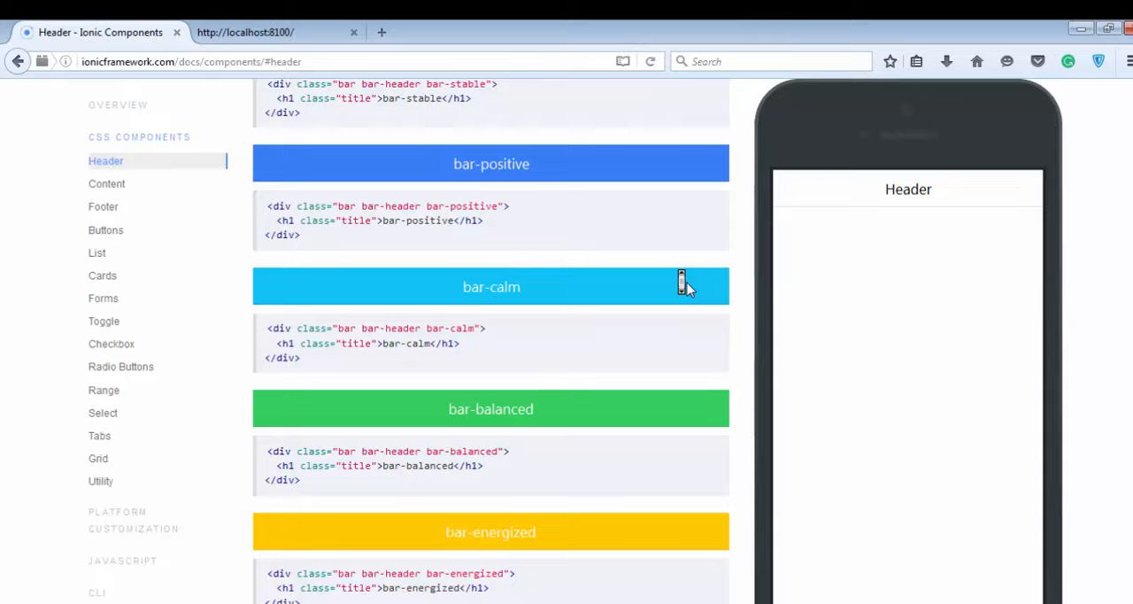
scroll(down, 3)
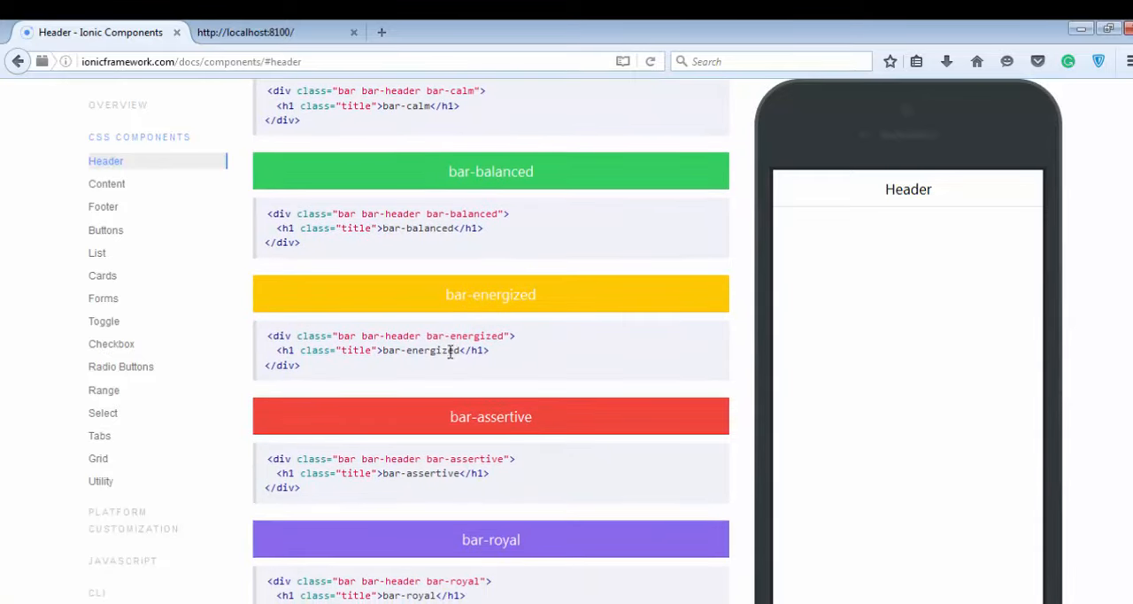
mouse_move(428, 335)
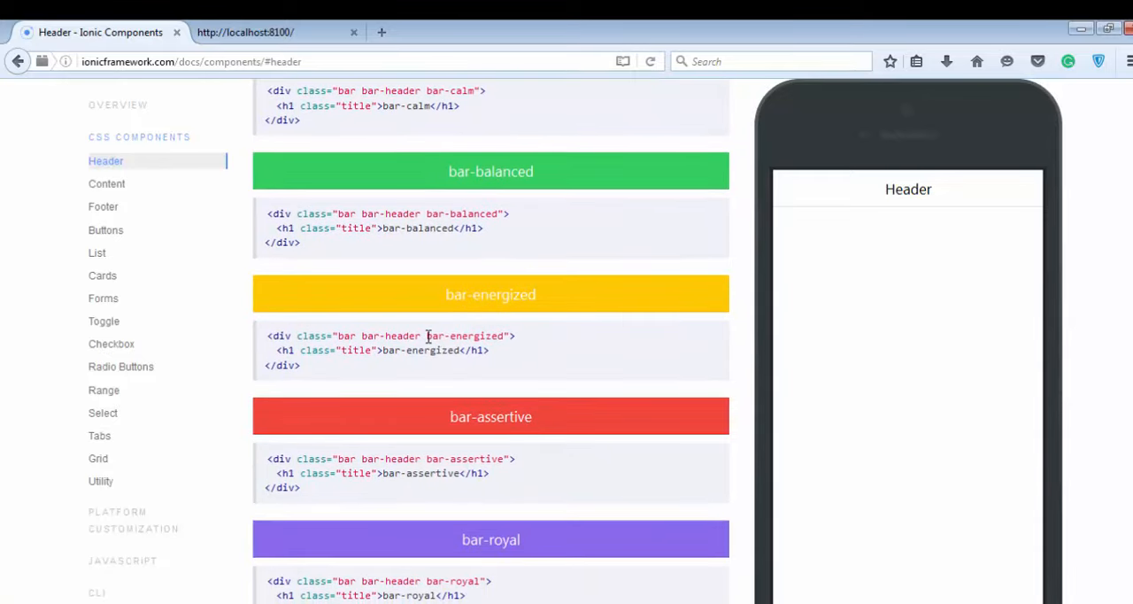
Select the bar-energized and bar-royal class names, then return to index.html in Sublime Text
double_click(463, 334)
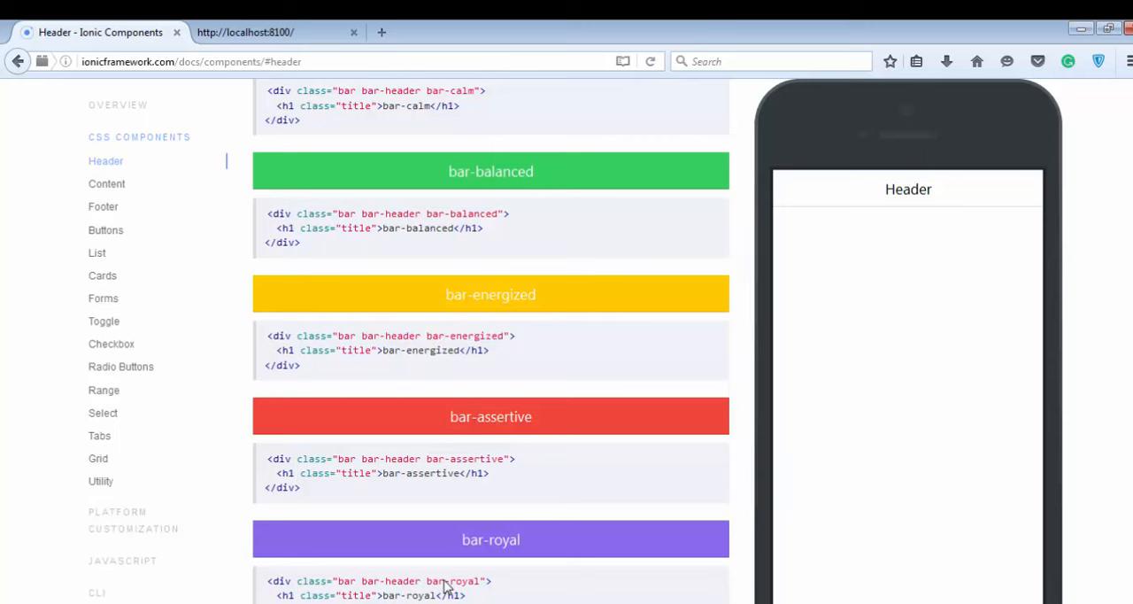
double_click(450, 581)
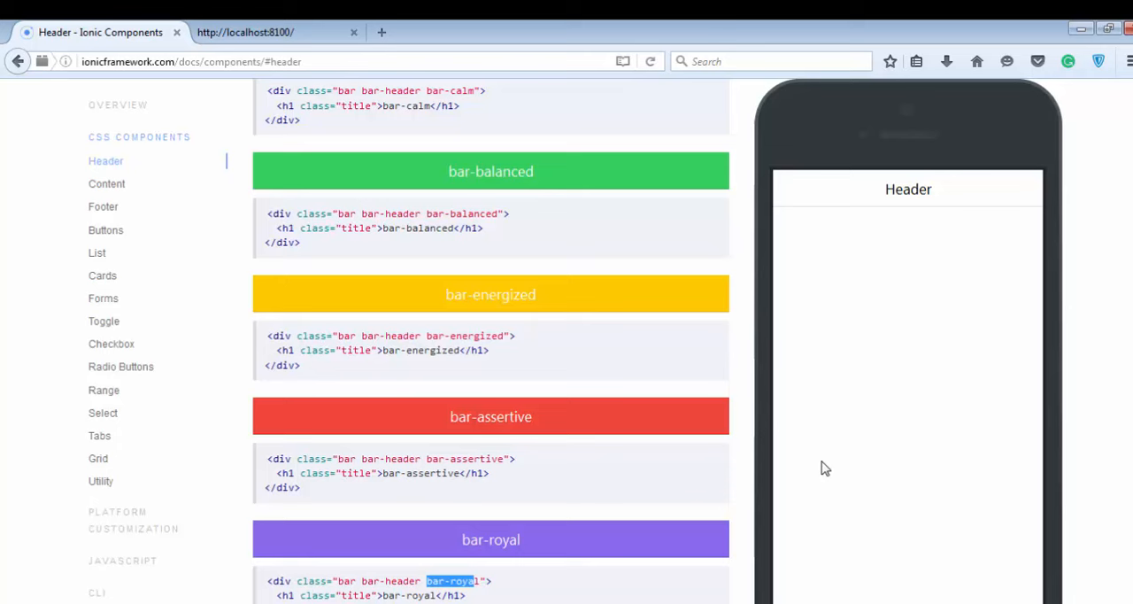
mouse_move(451, 457)
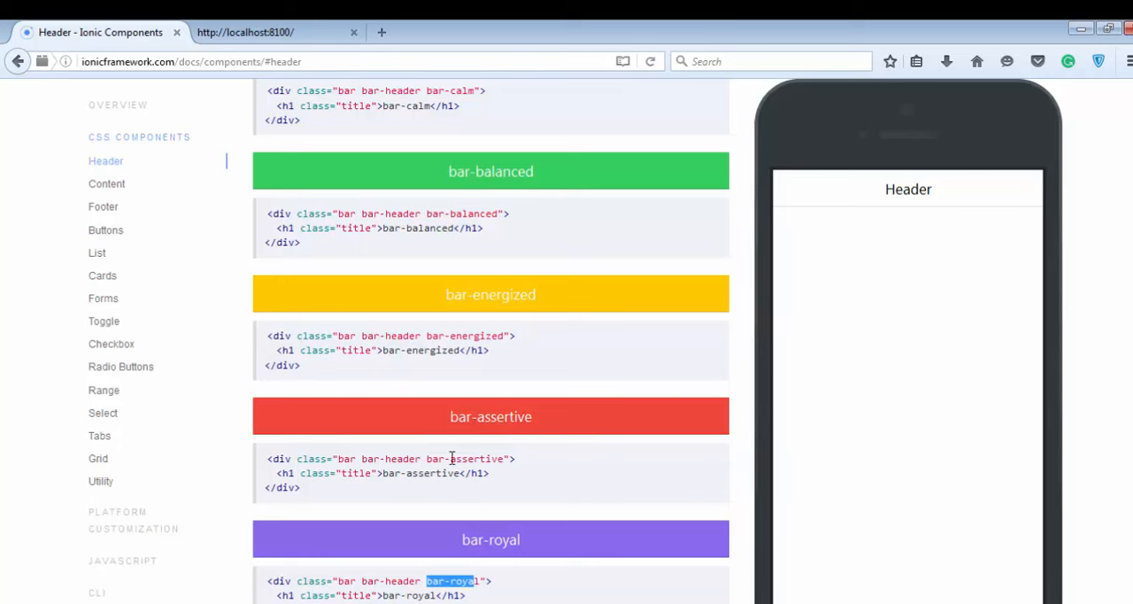
mouse_move(759, 230)
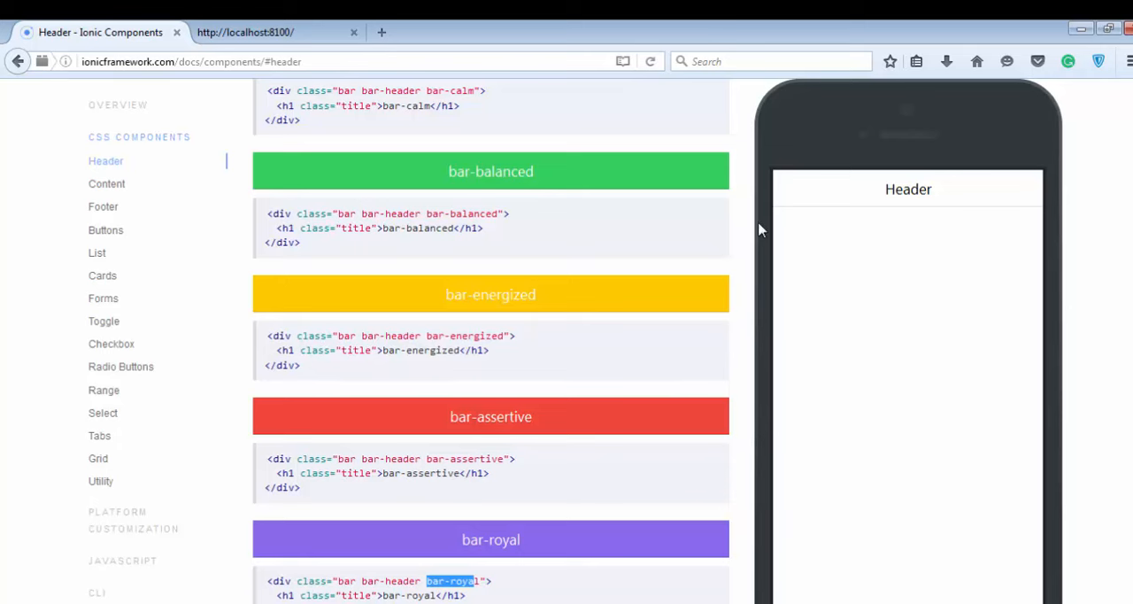
scroll(up, 3)
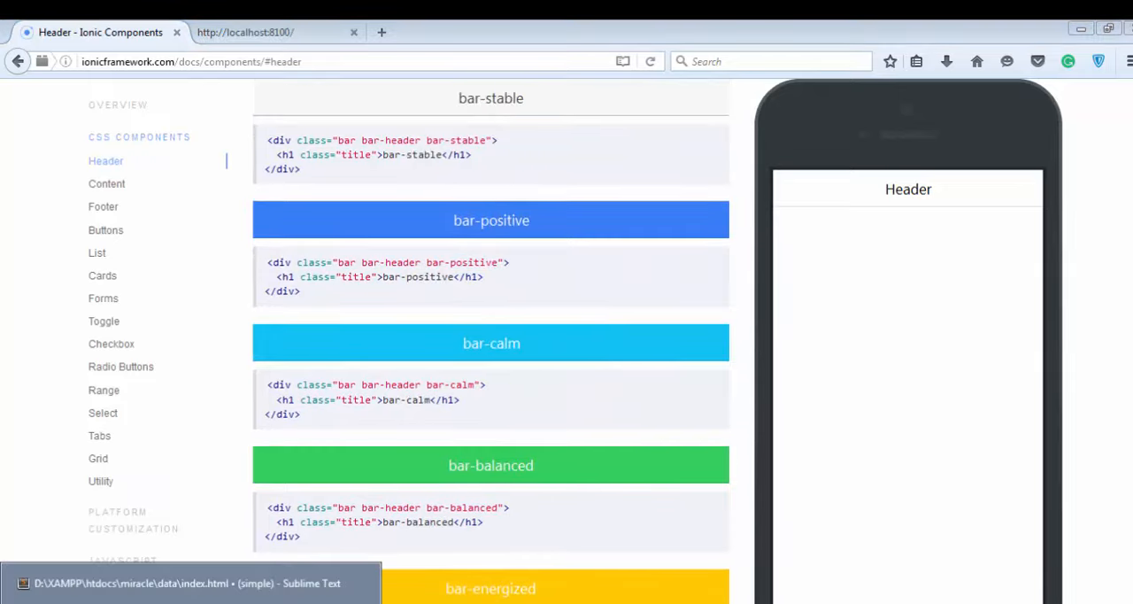
click(186, 583)
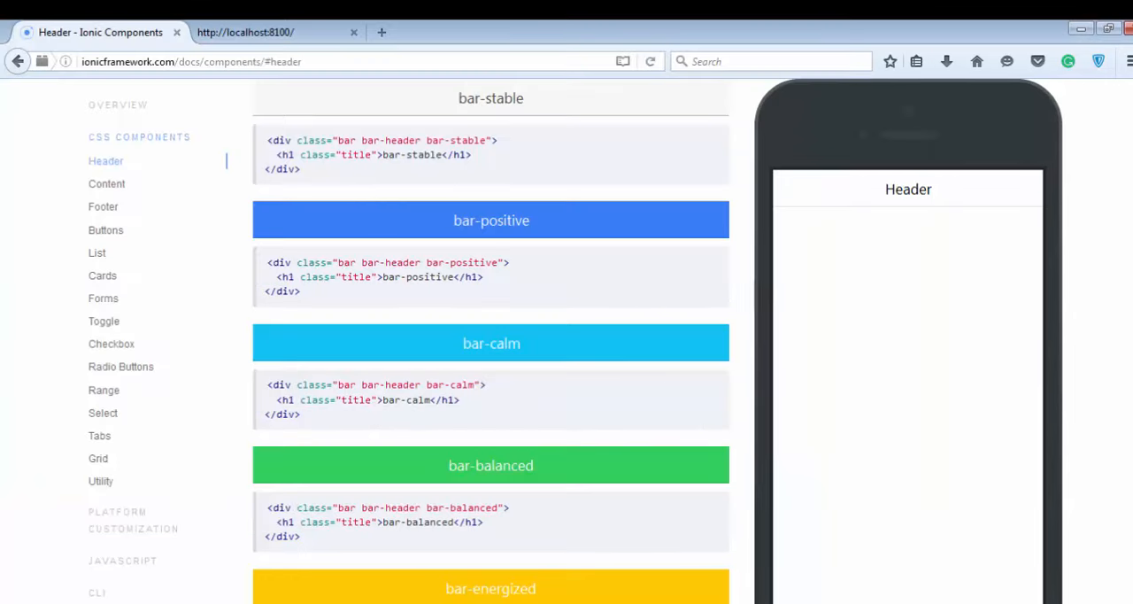
click(244, 32)
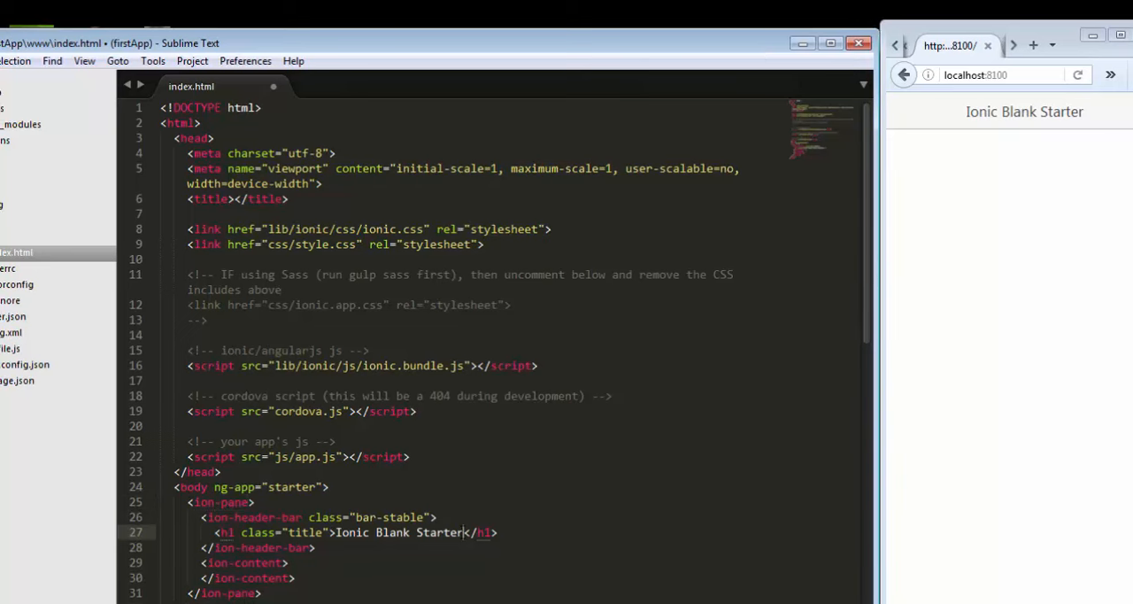
Shorten the h1 title to 'Ionic Blank', save, and check the reloaded preview
key(Backspace)
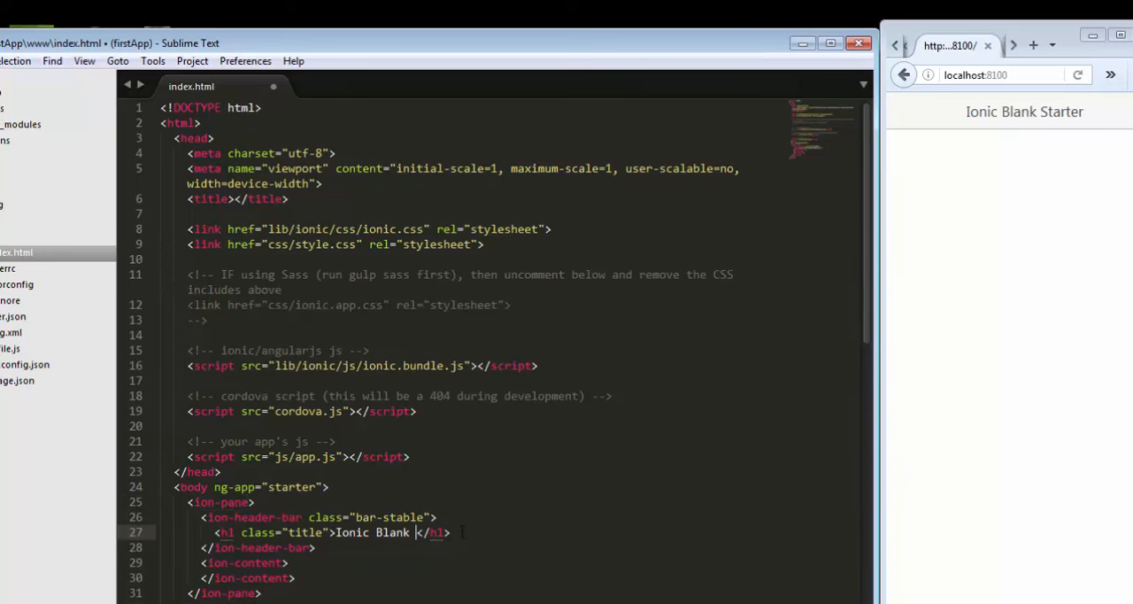
key(ctrl+s)
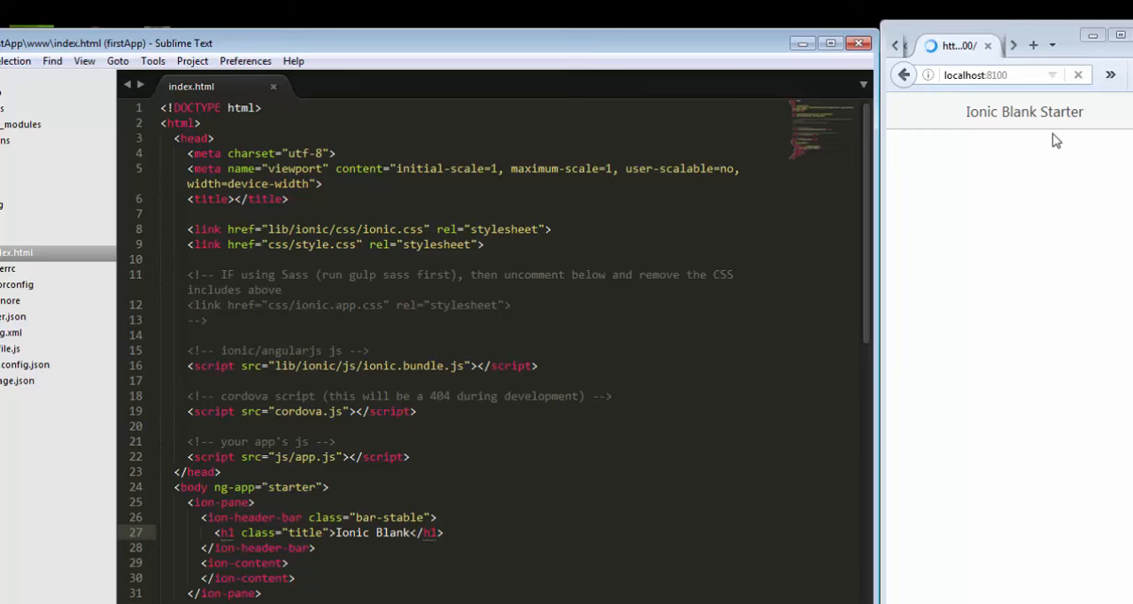
click(1077, 74)
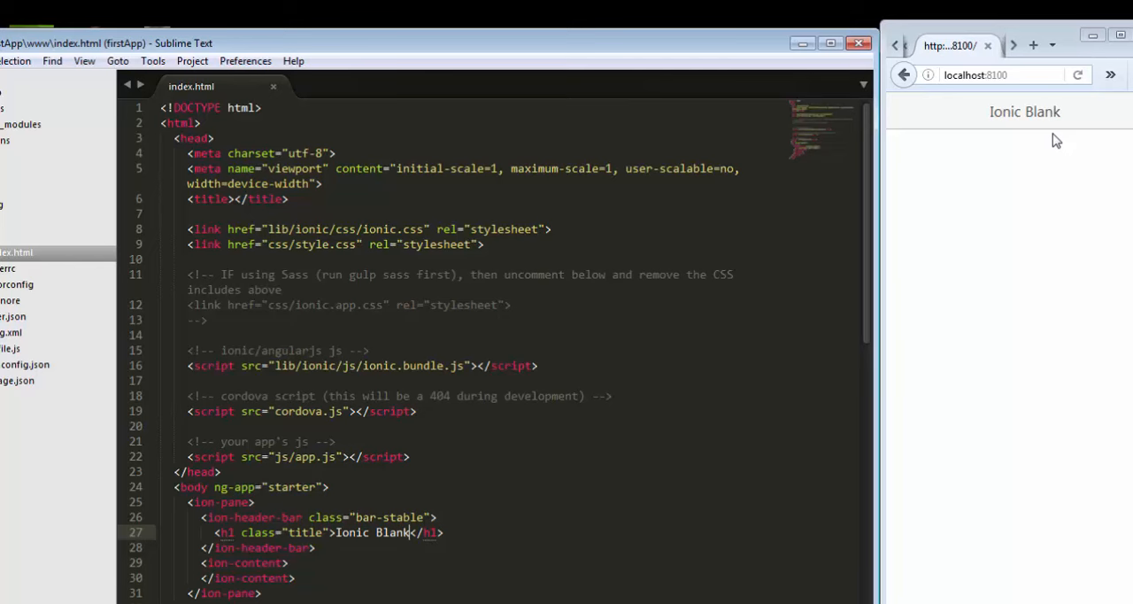
mouse_move(592, 328)
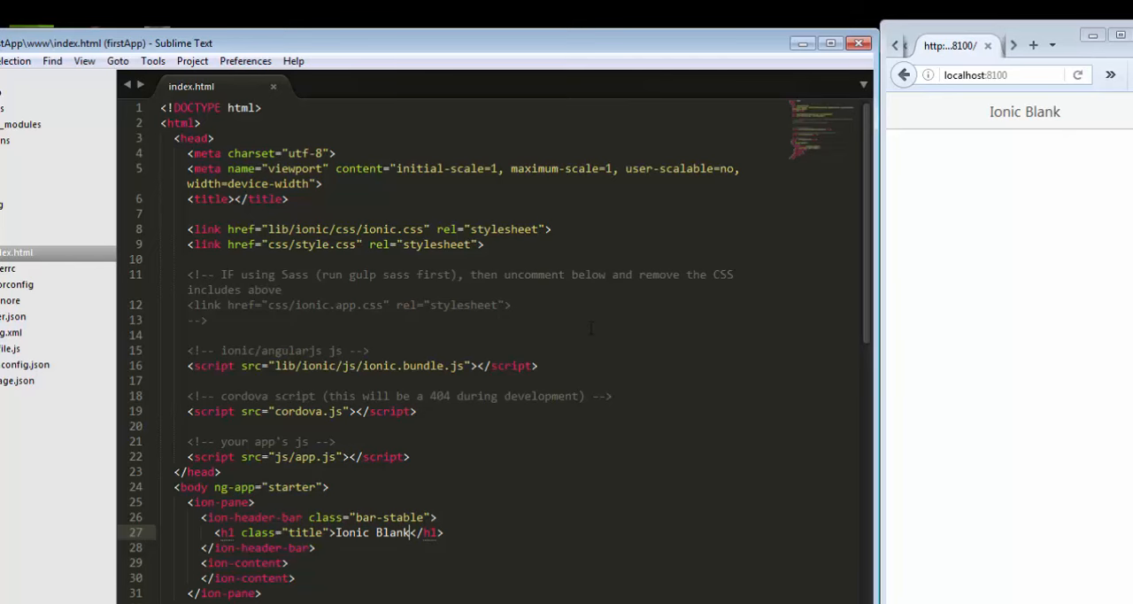
scroll(down, 3)
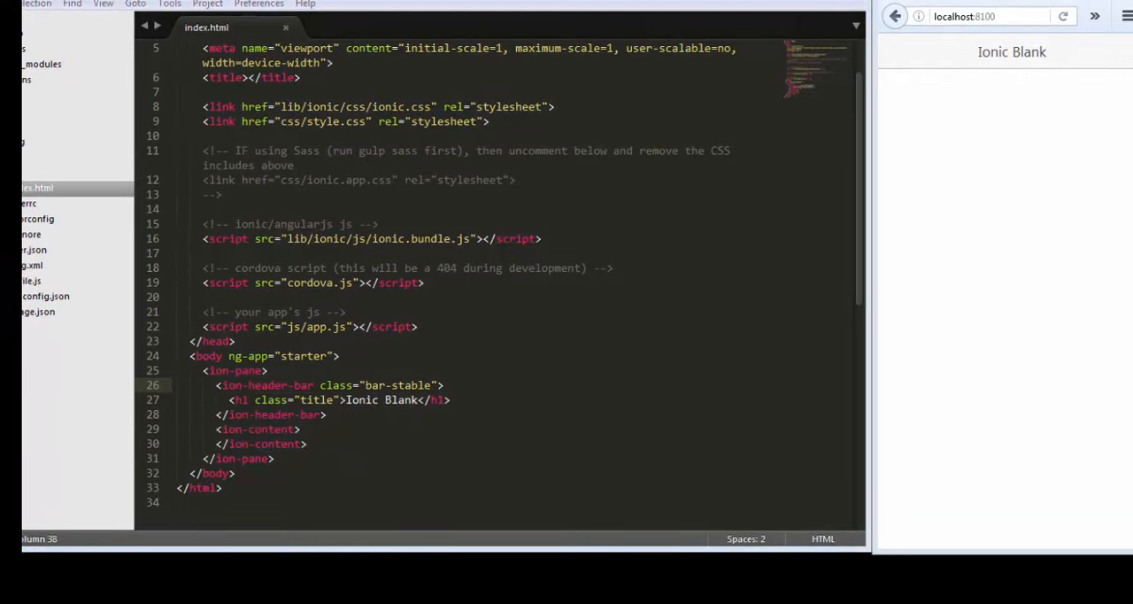
mouse_move(524, 546)
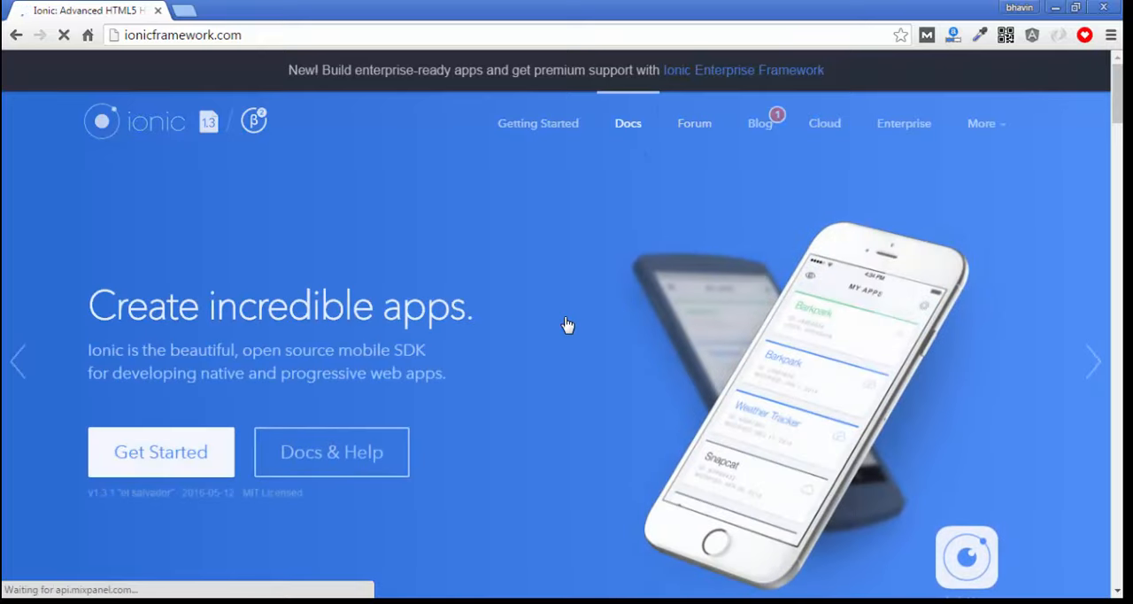
Return to the CSS Components Header docs and bring the bar colour classes into view
click(626, 124)
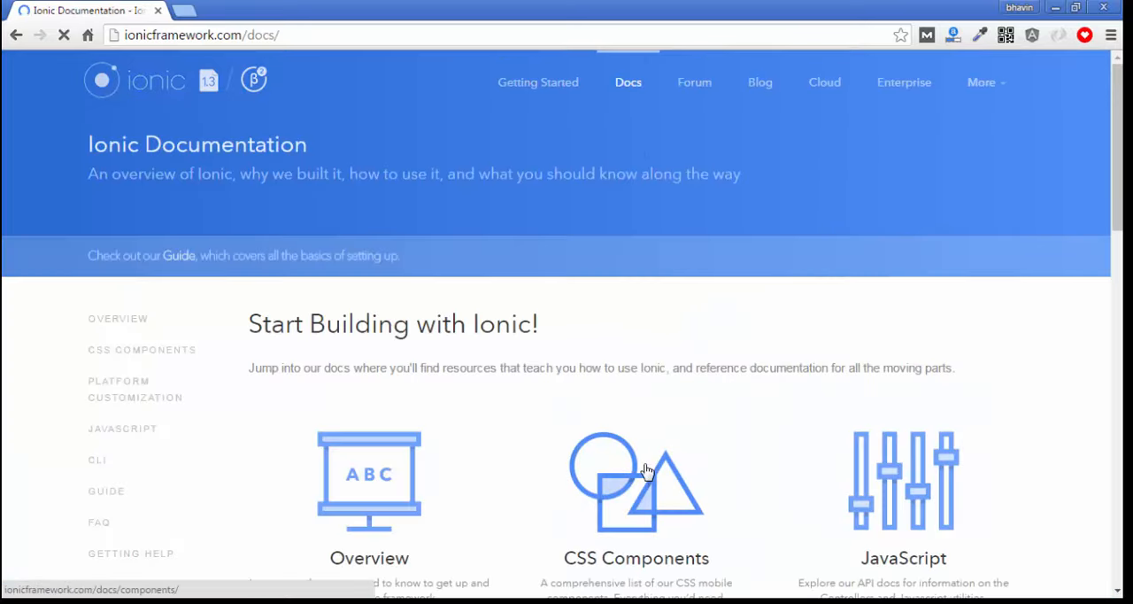
click(636, 482)
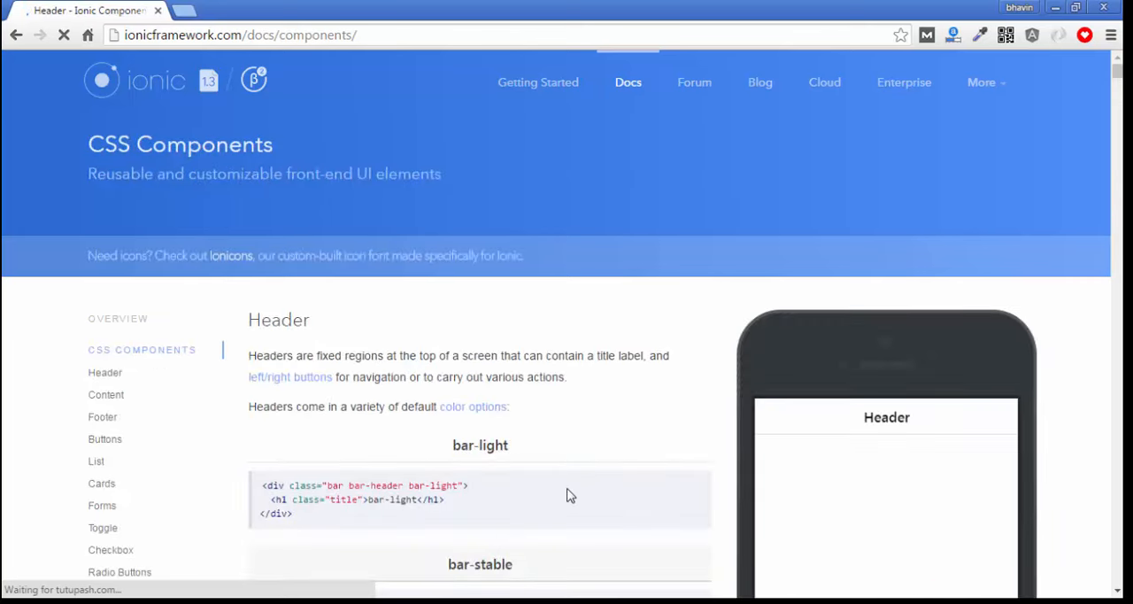
scroll(down, 3)
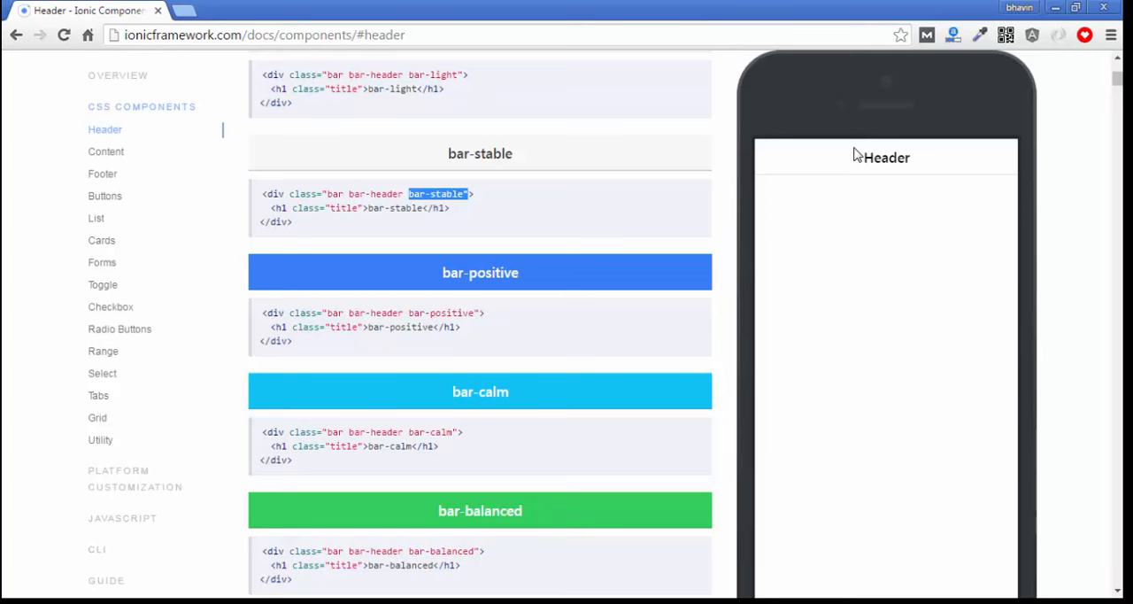
mouse_move(857, 175)
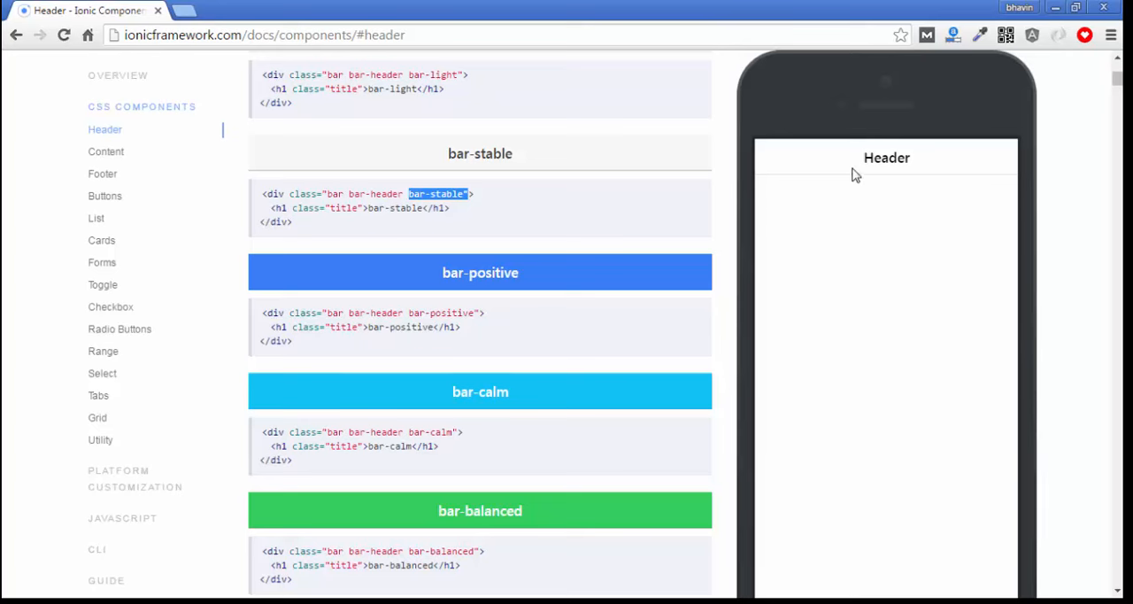
mouse_move(411, 219)
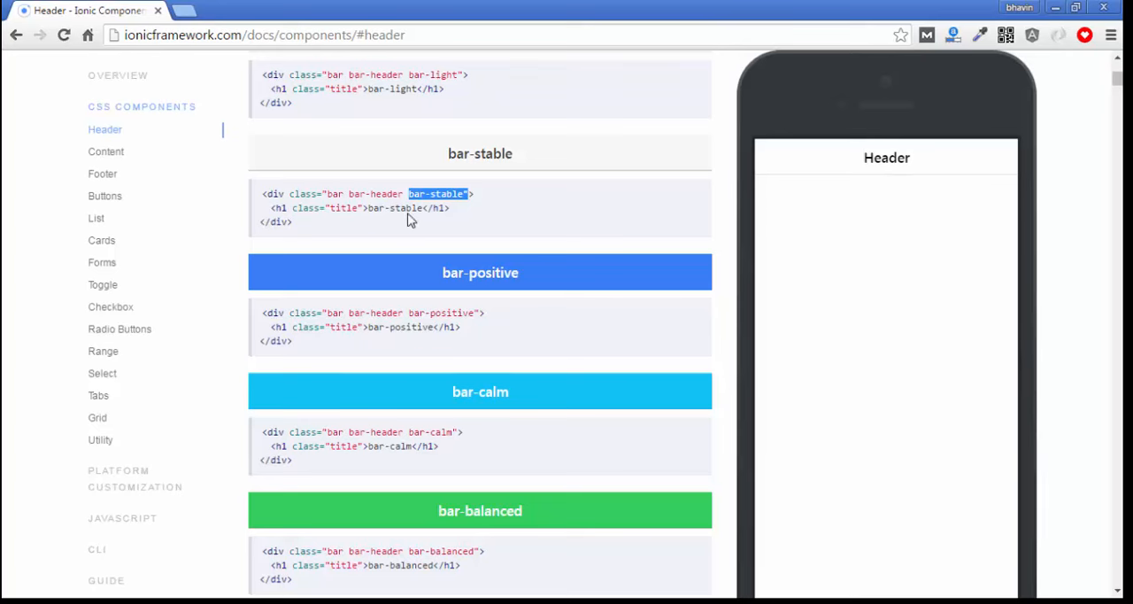
mouse_move(600, 388)
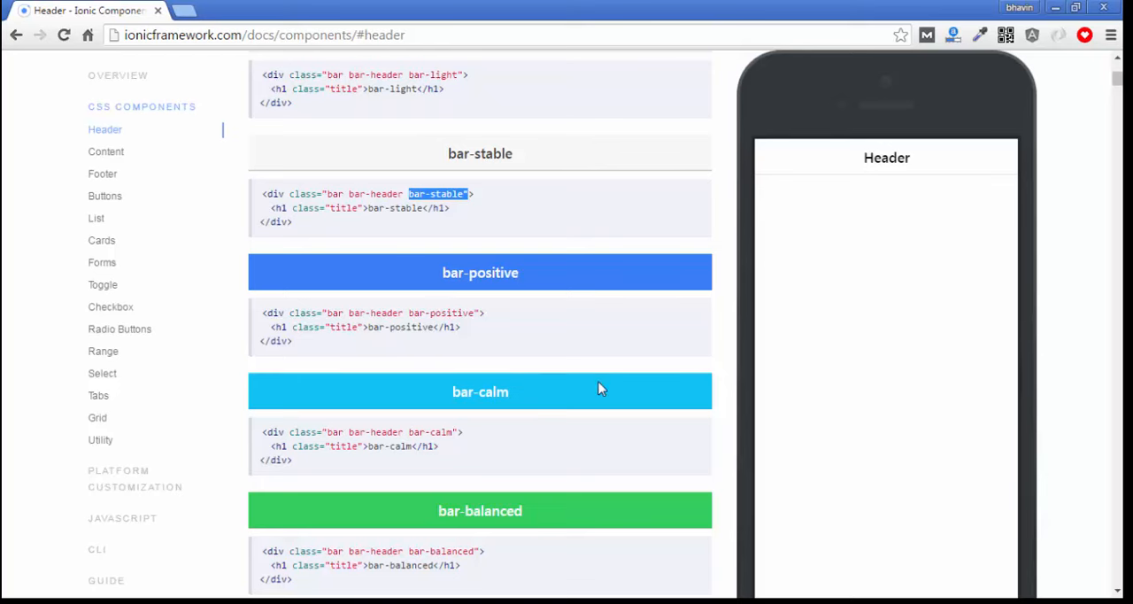
scroll(down, 3)
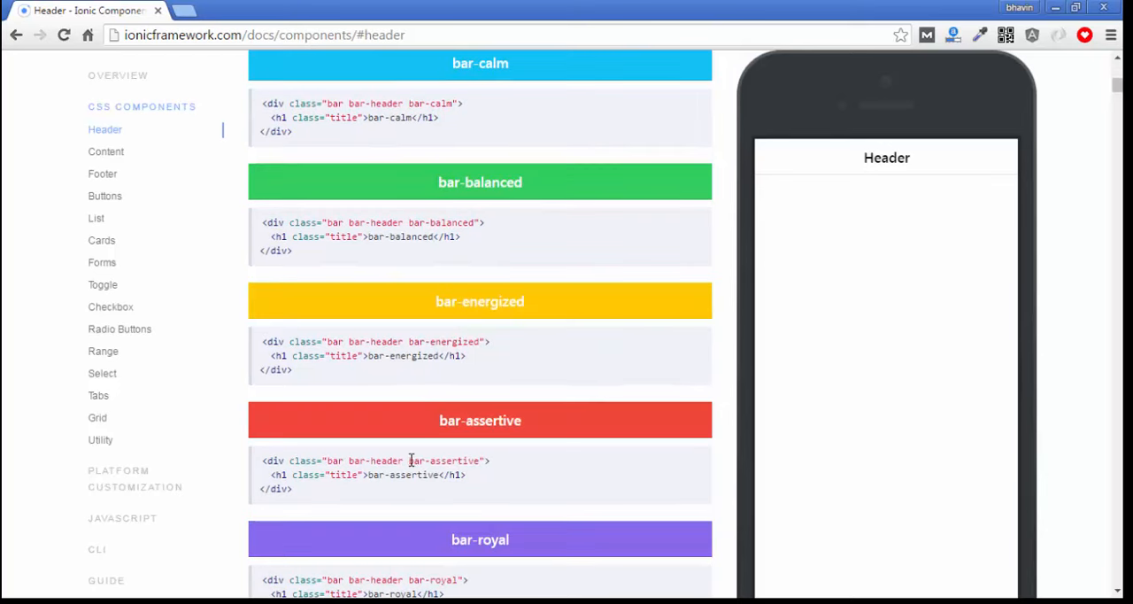
Select the bar-assertive class name for the red header
double_click(444, 460)
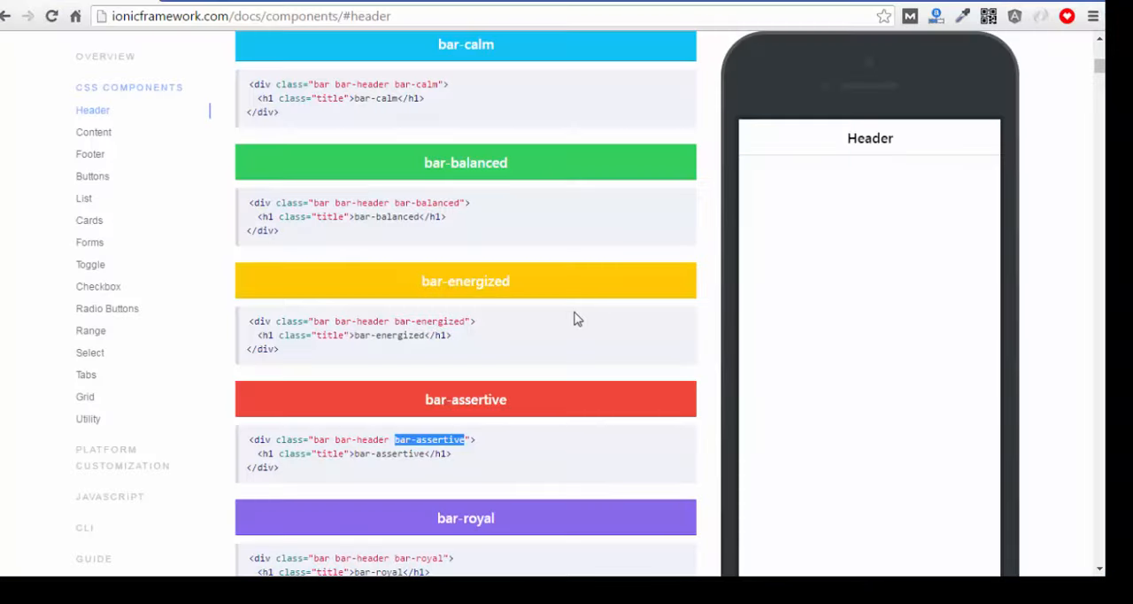
scroll(up, 3)
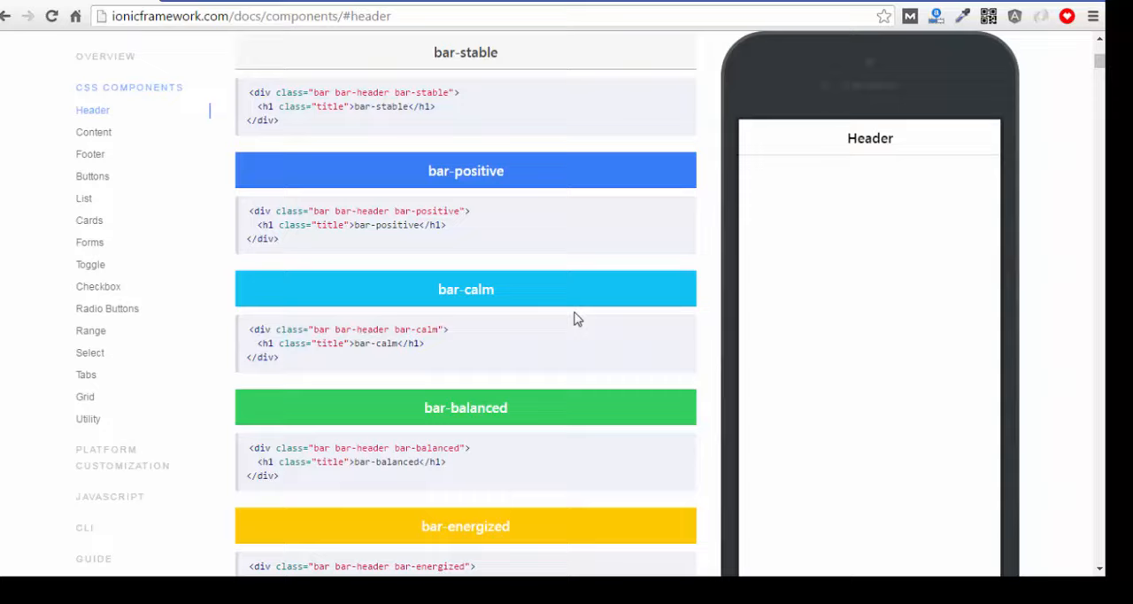
scroll(up, 3)
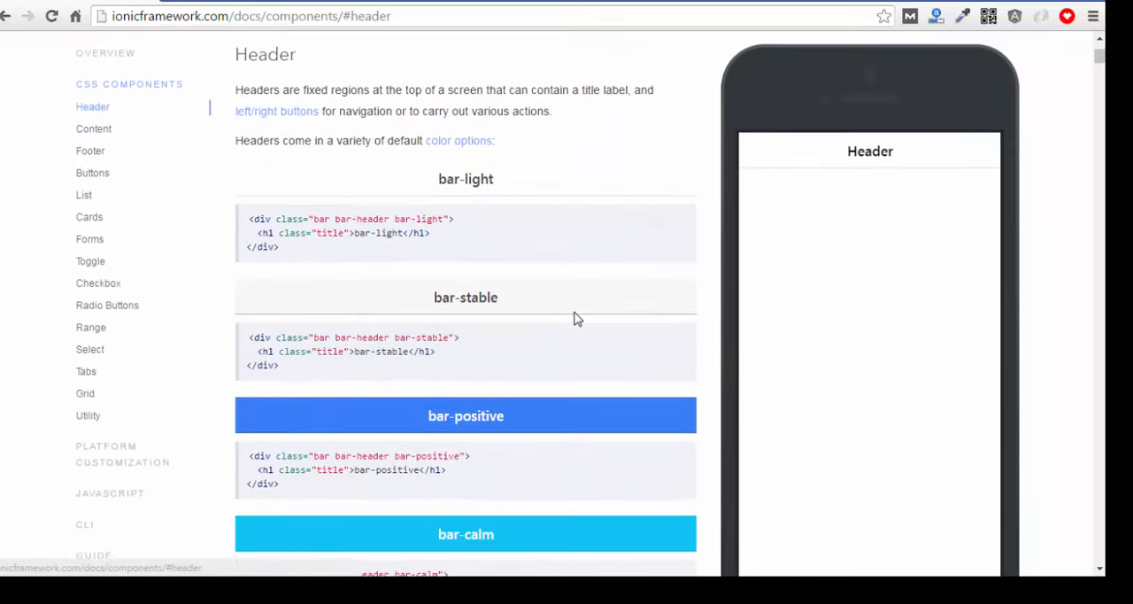
scroll(down, 3)
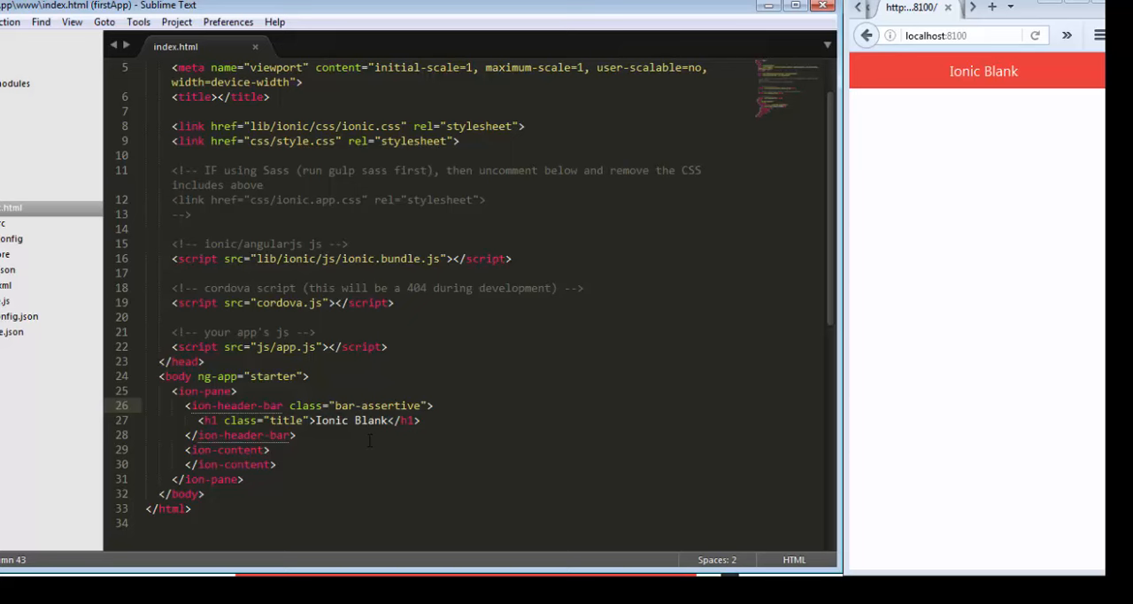
Select the ion-header-bar tag name and place the cursor after </ion-content>
click(297, 435)
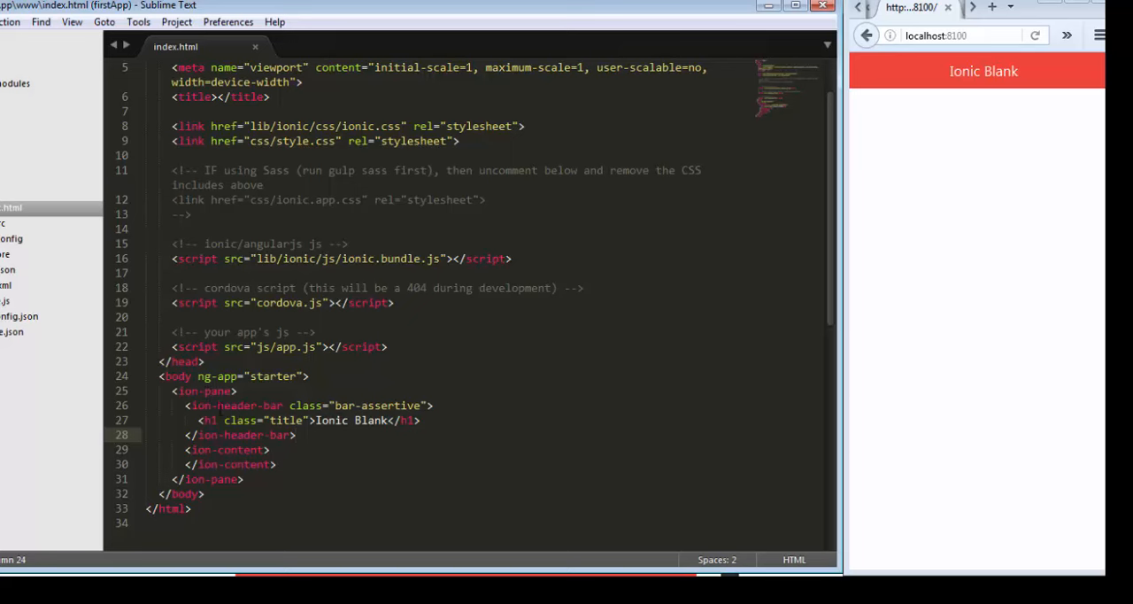
double_click(232, 405)
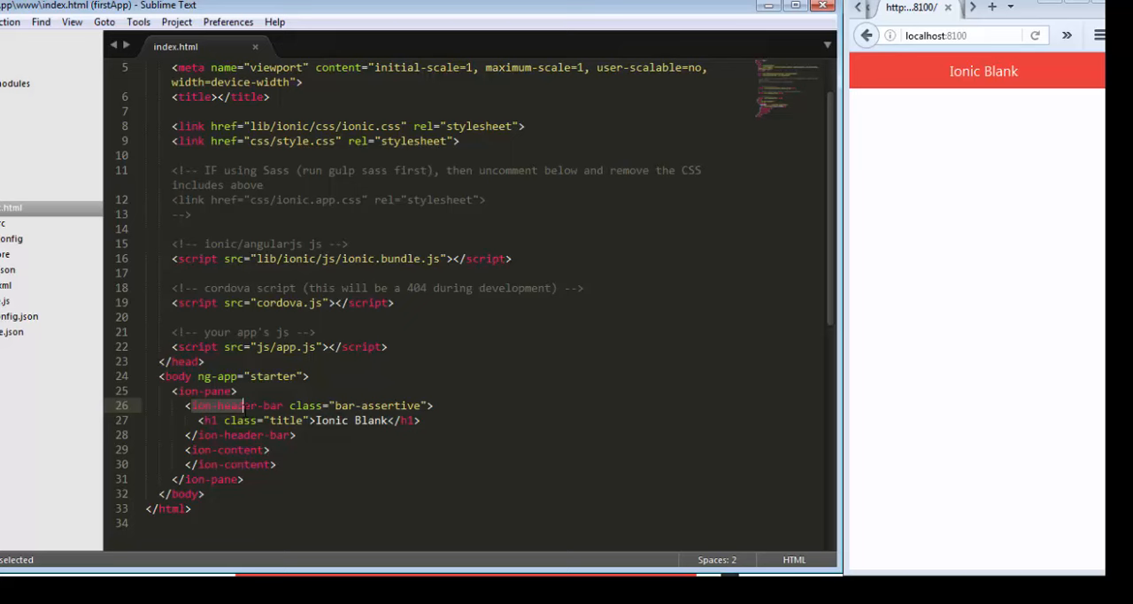
mouse_move(931, 101)
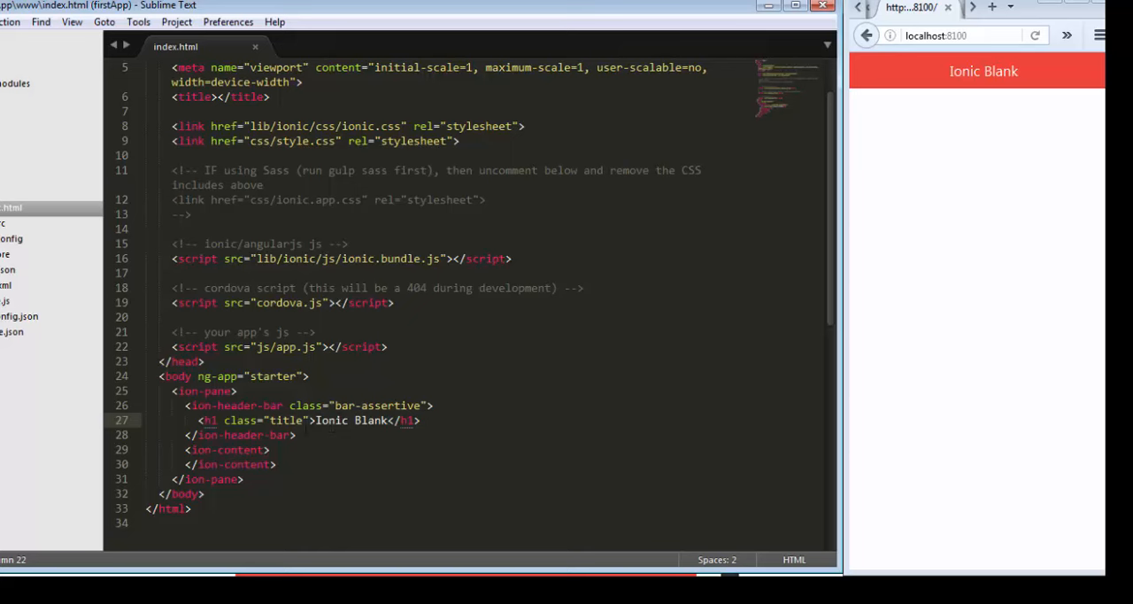
click(297, 436)
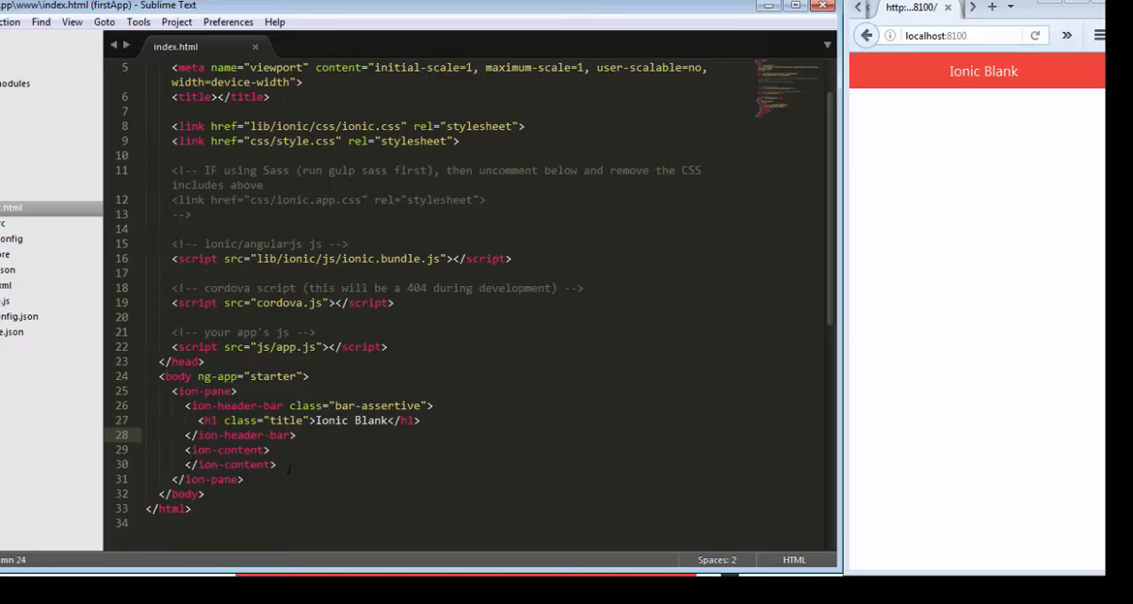
mouse_move(1003, 248)
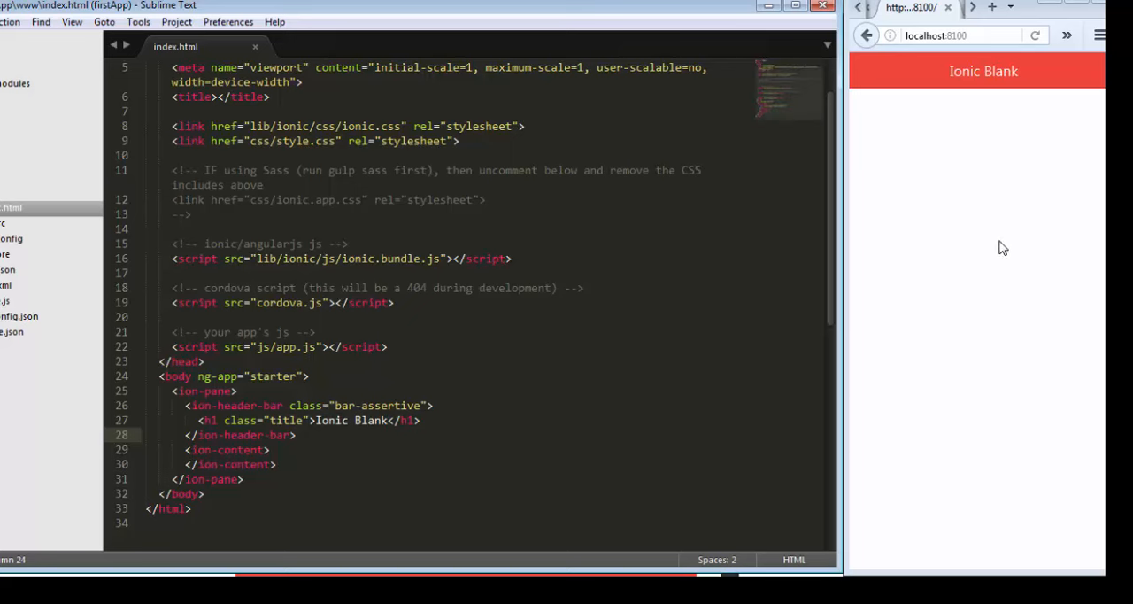
mouse_move(964, 201)
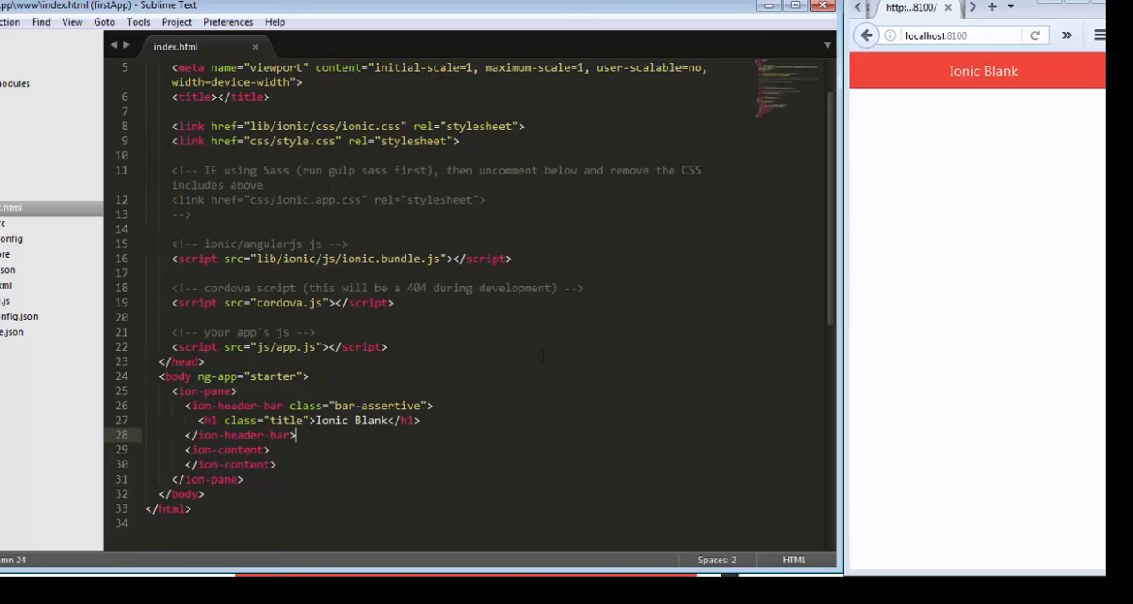
click(244, 478)
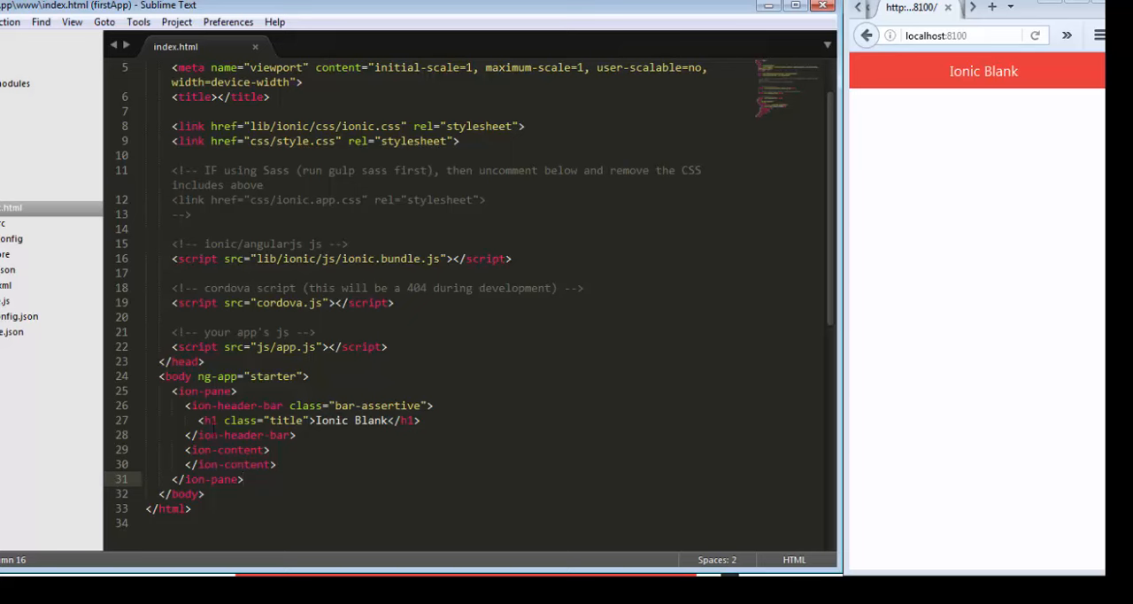
mouse_move(1032, 242)
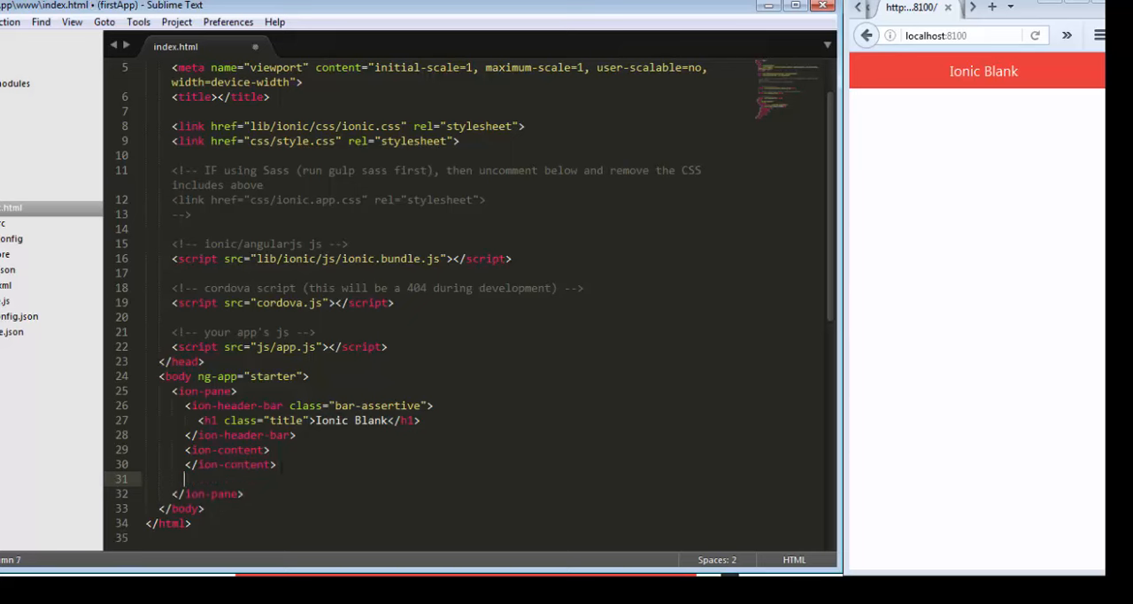
Begin a new <div class="..." element after the content section
text(<i)
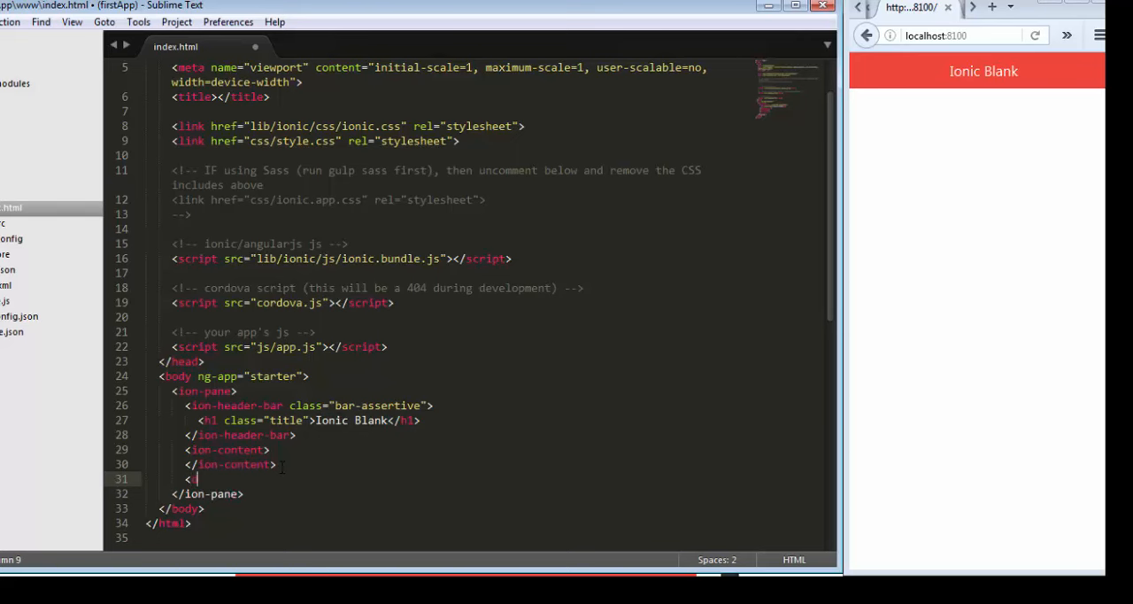
text(div)
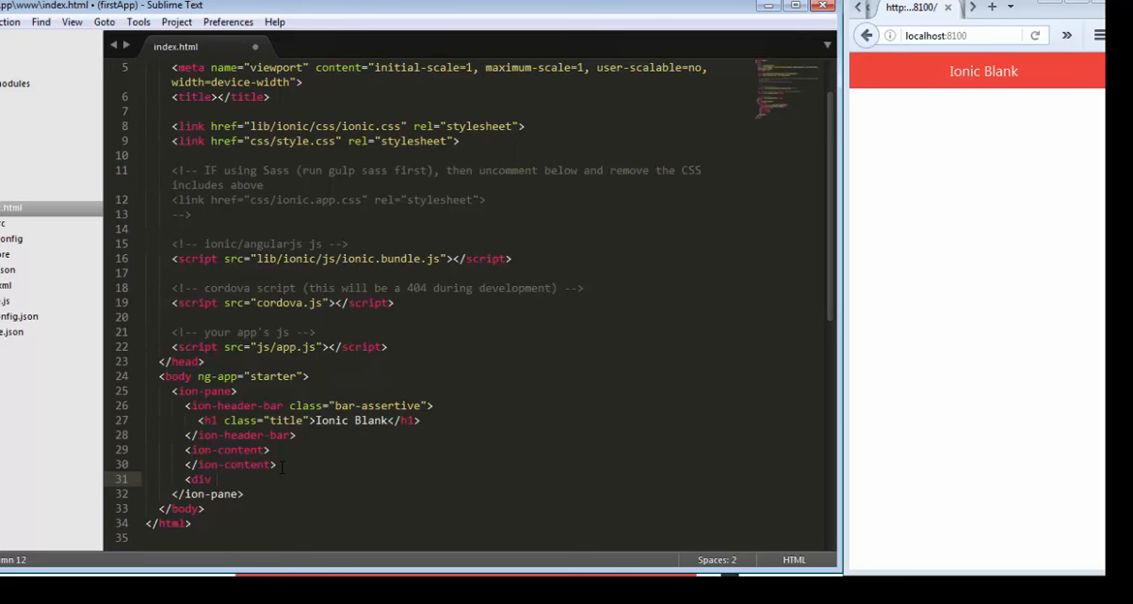
text(class=")
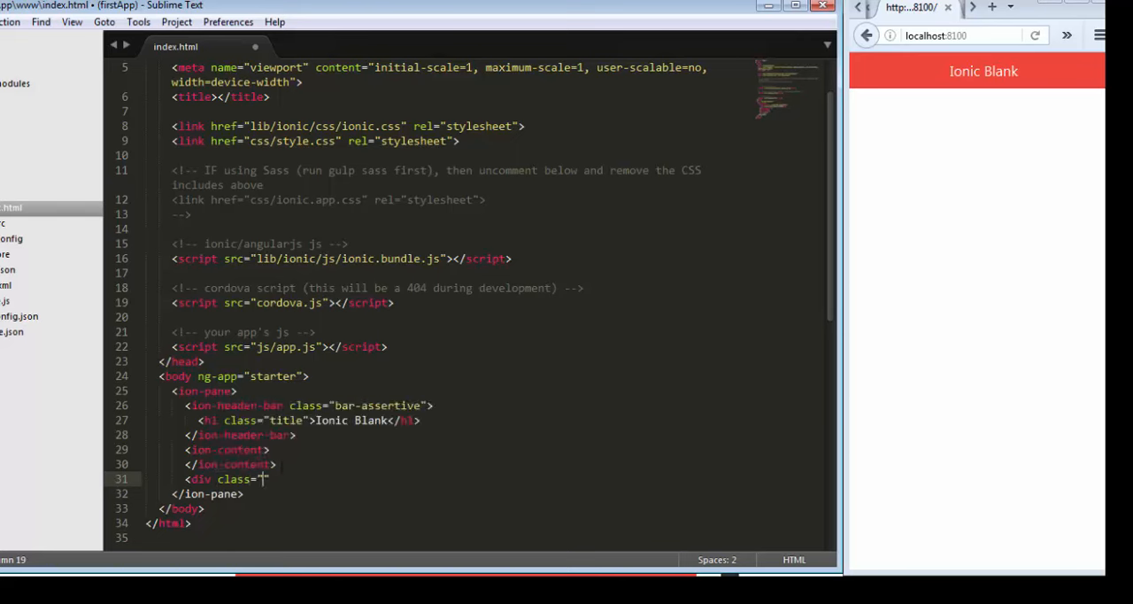
text(ion)
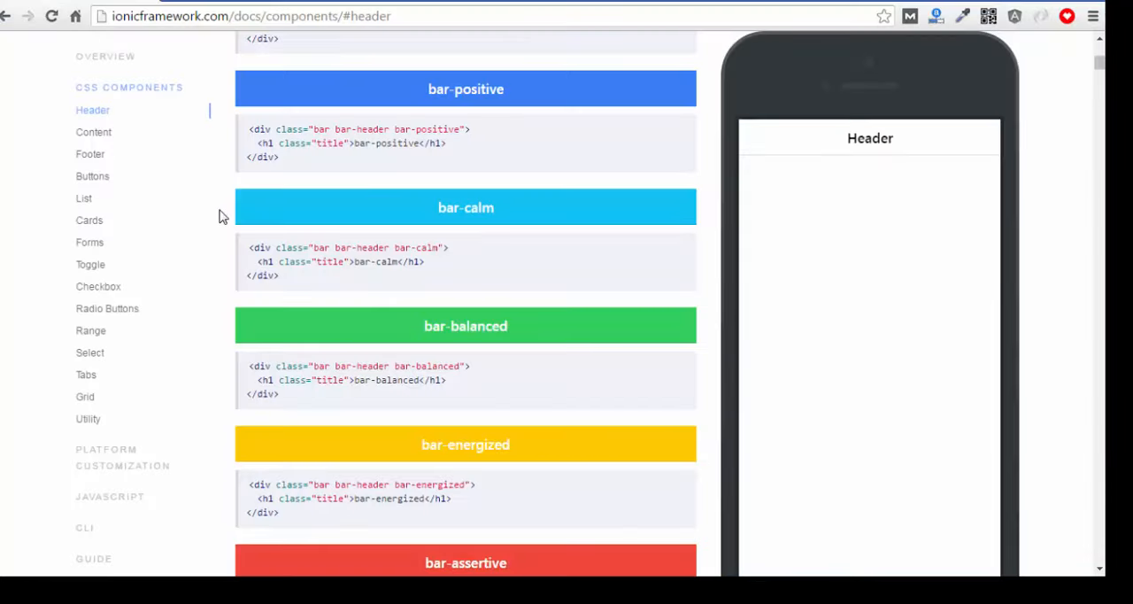
Paste the bar-footer bar-balanced div with an h1 'Footer' after ion-content
click(89, 152)
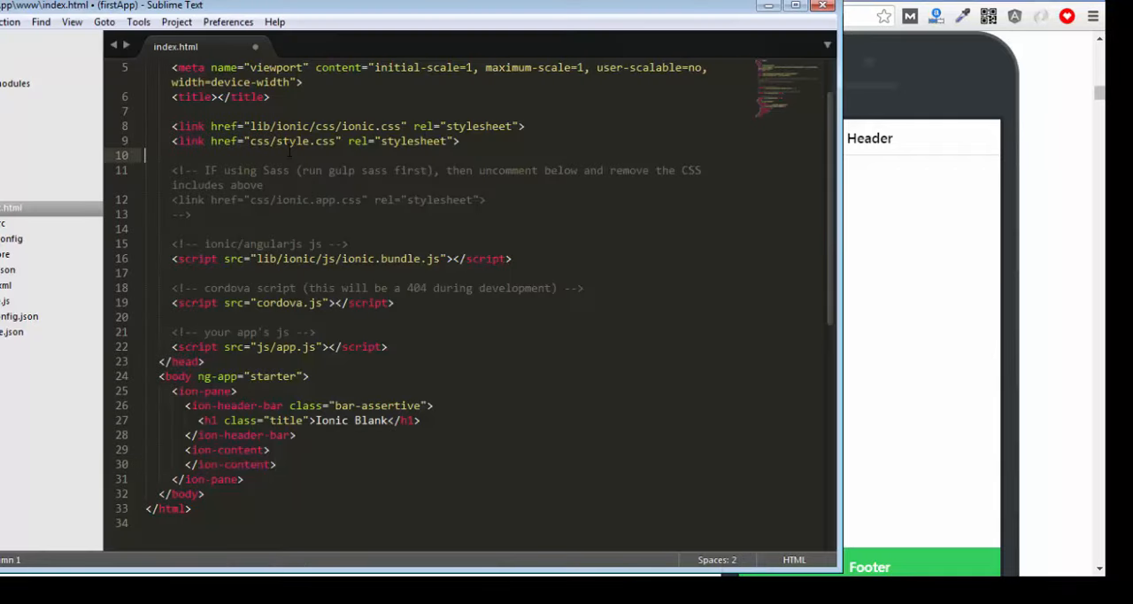
click(276, 464)
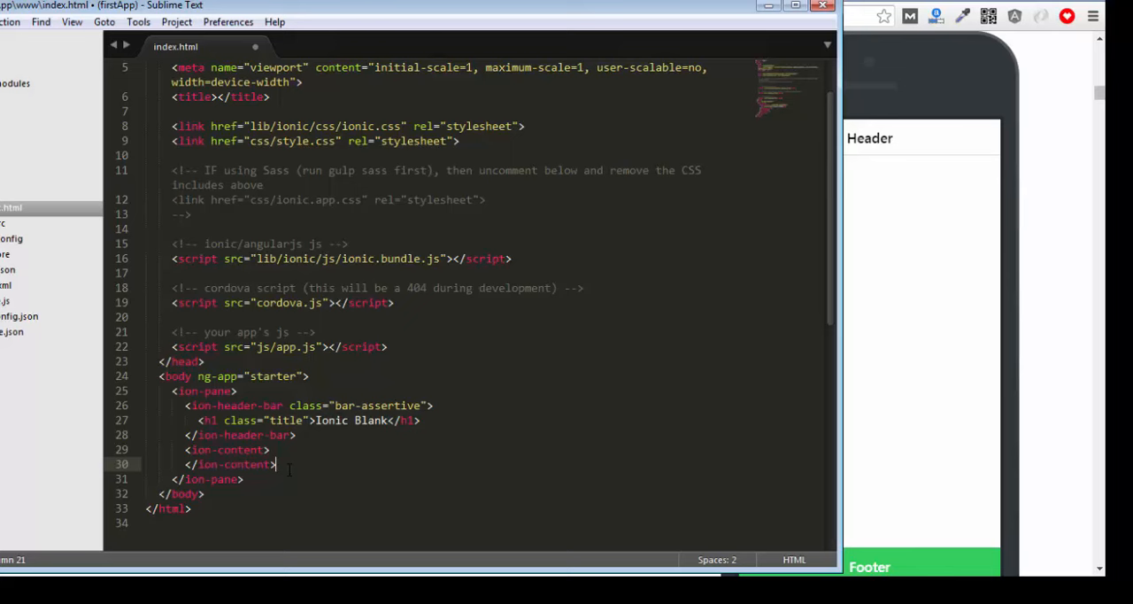
key(Return)
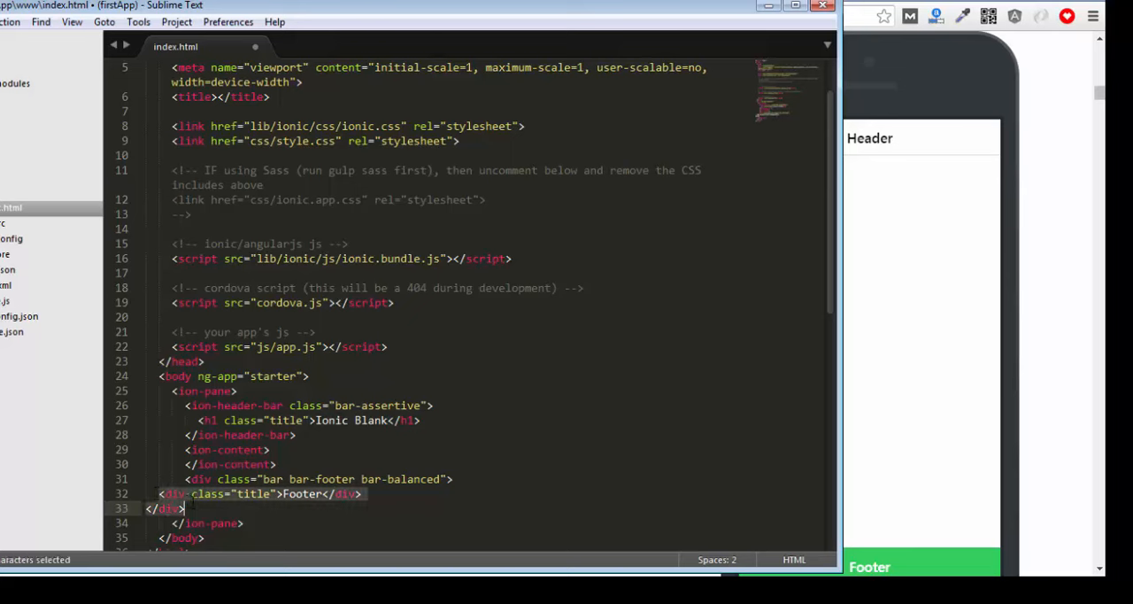
Save index.html so the preview shows the green Footer bar, then start a line inside ion-content
key(ctrl+s)
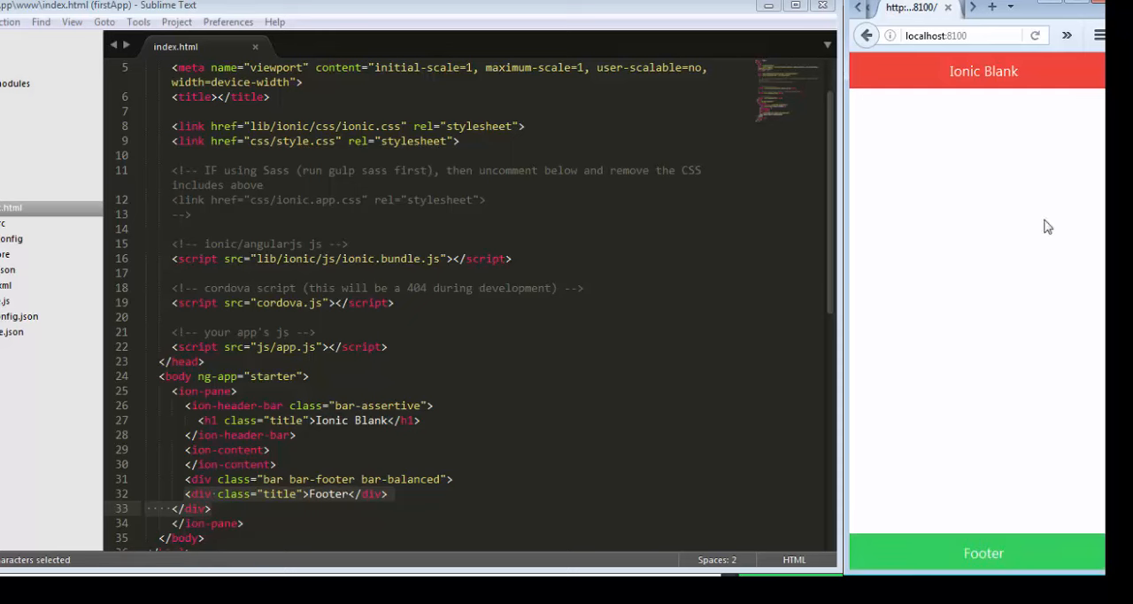
click(333, 420)
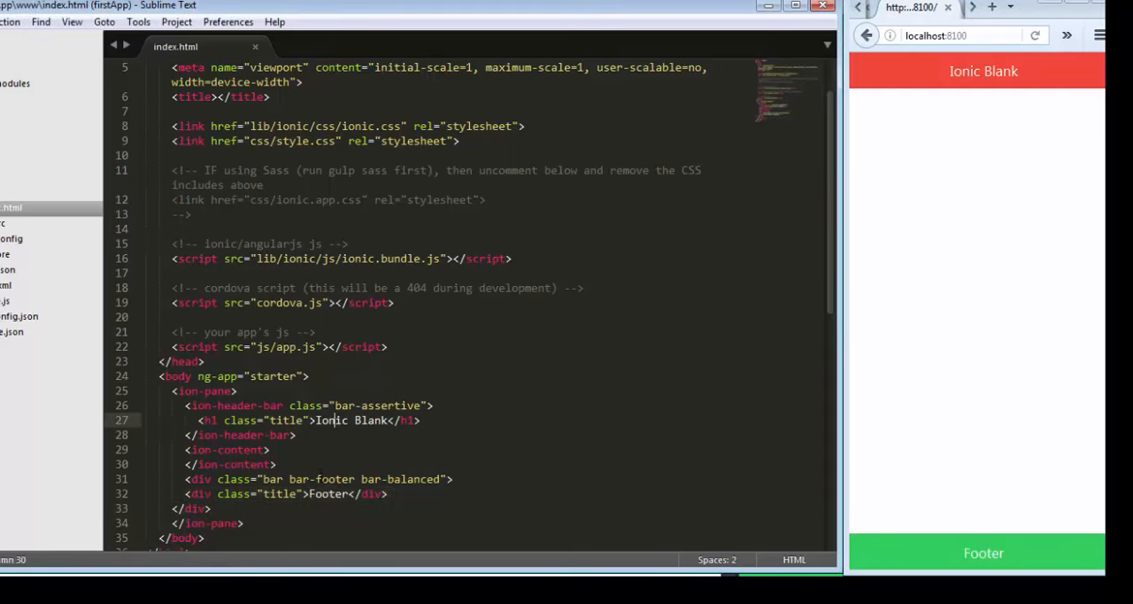
double_click(239, 464)
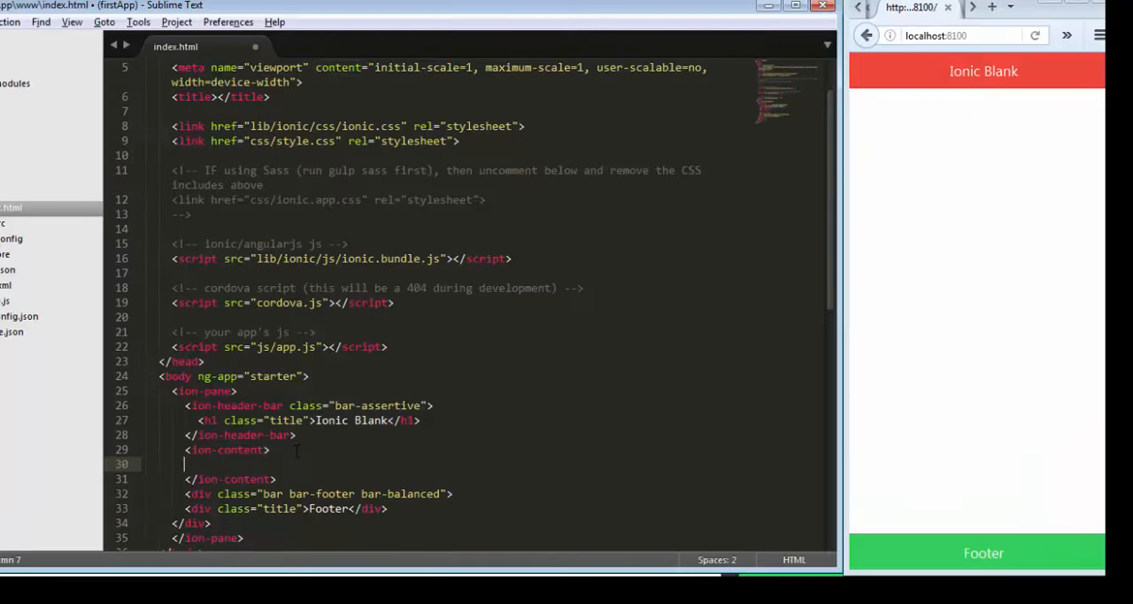
Add the paragraph <p>Hello this line 1</p> inside ion-content
text(<p> Hello this)
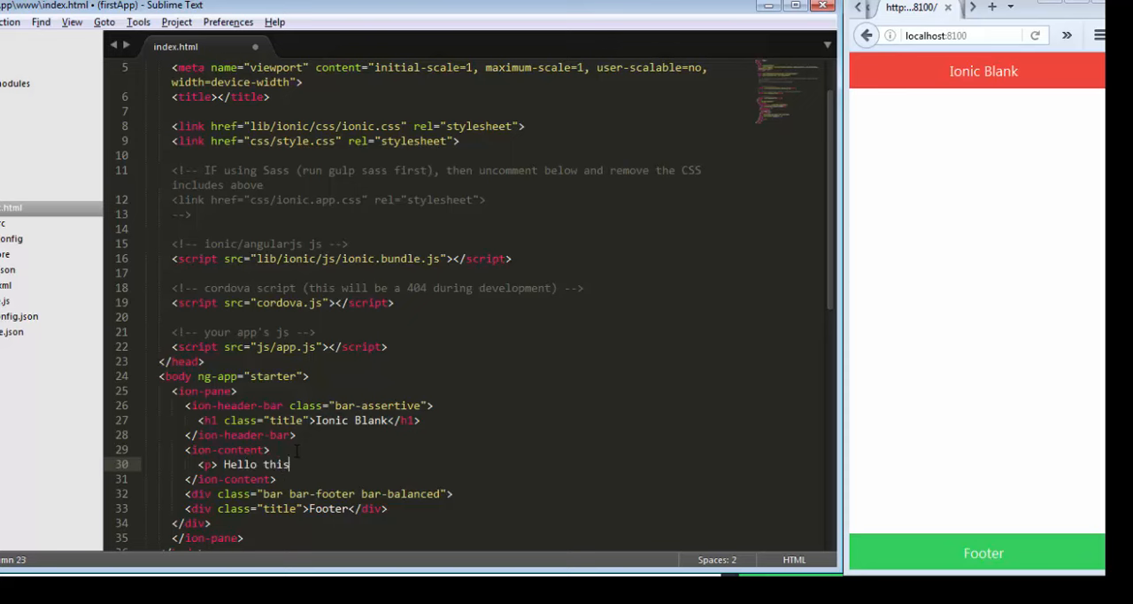
text(li)
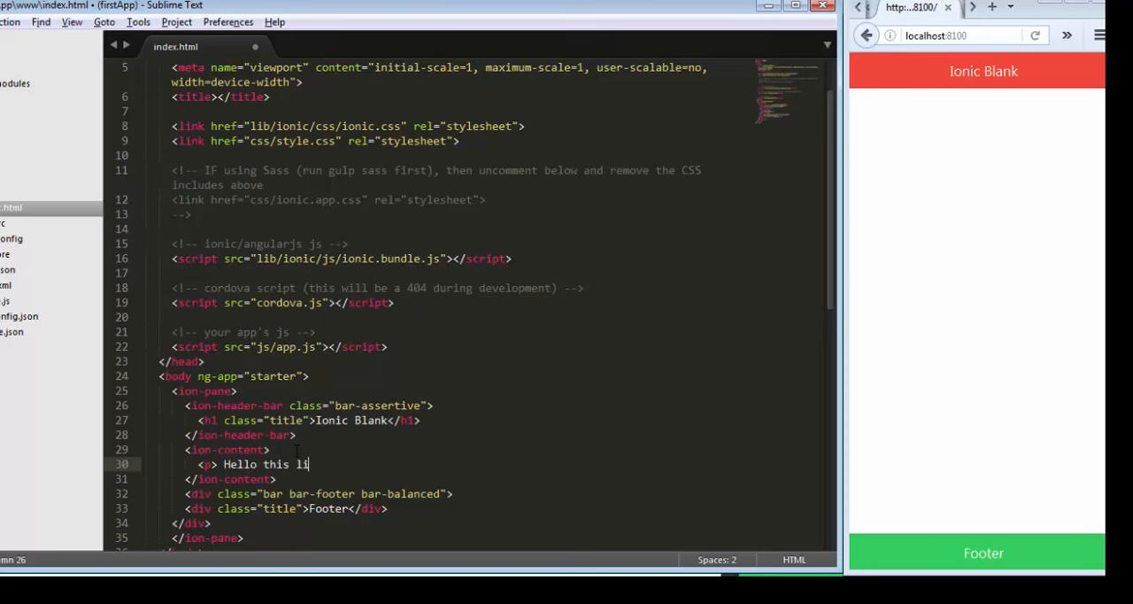
text(ne 1)
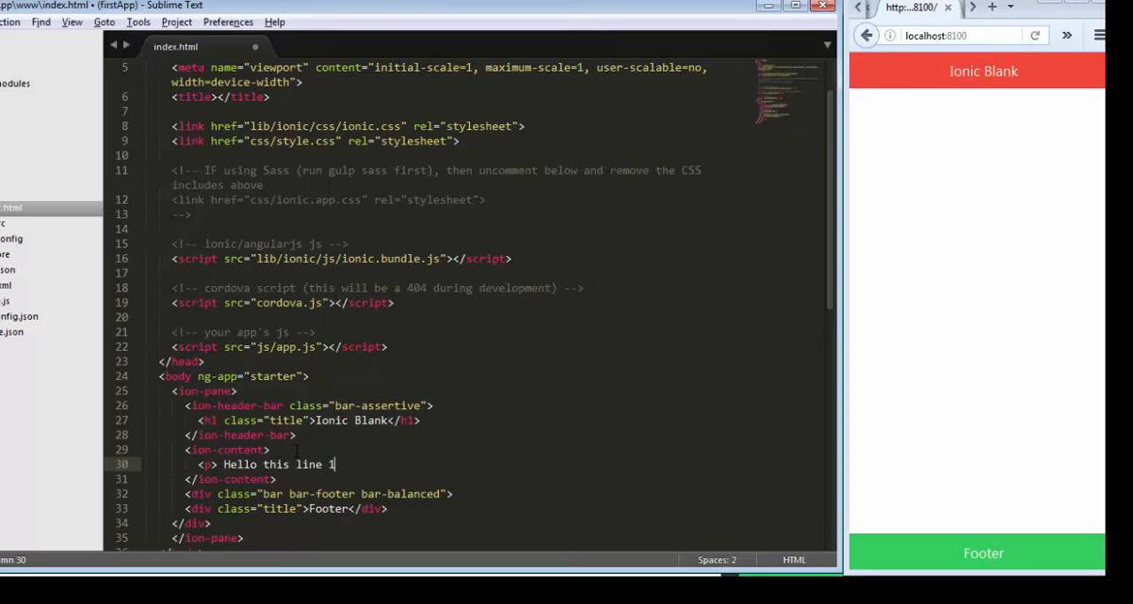
text(</)
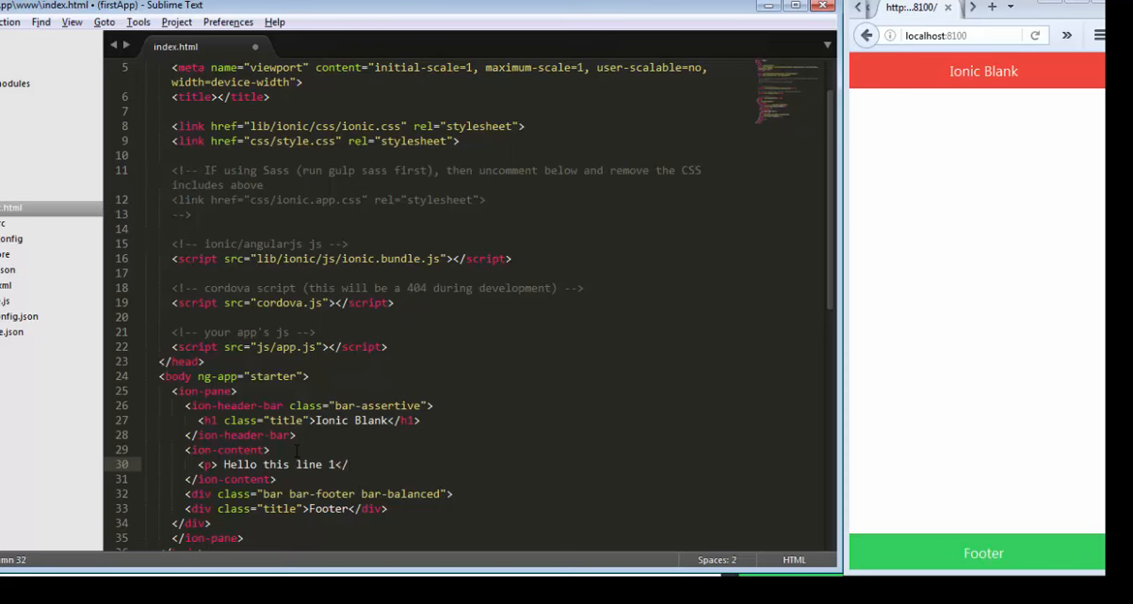
Add <p>Hello this line 2</p> below it and check both lines in the live preview
key(Return)
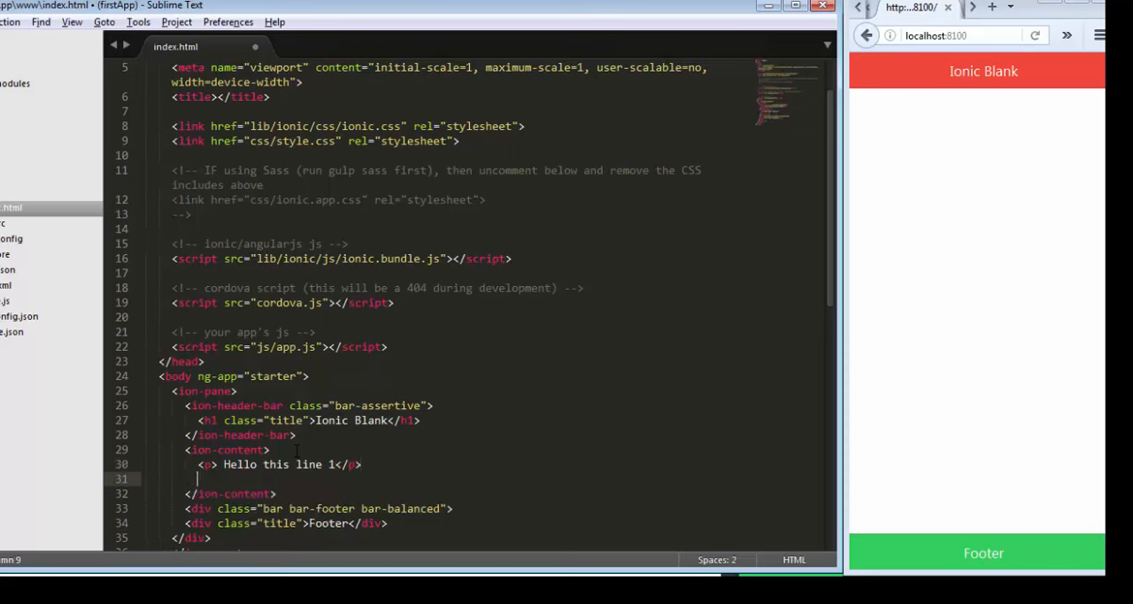
text(<p> Hello this)
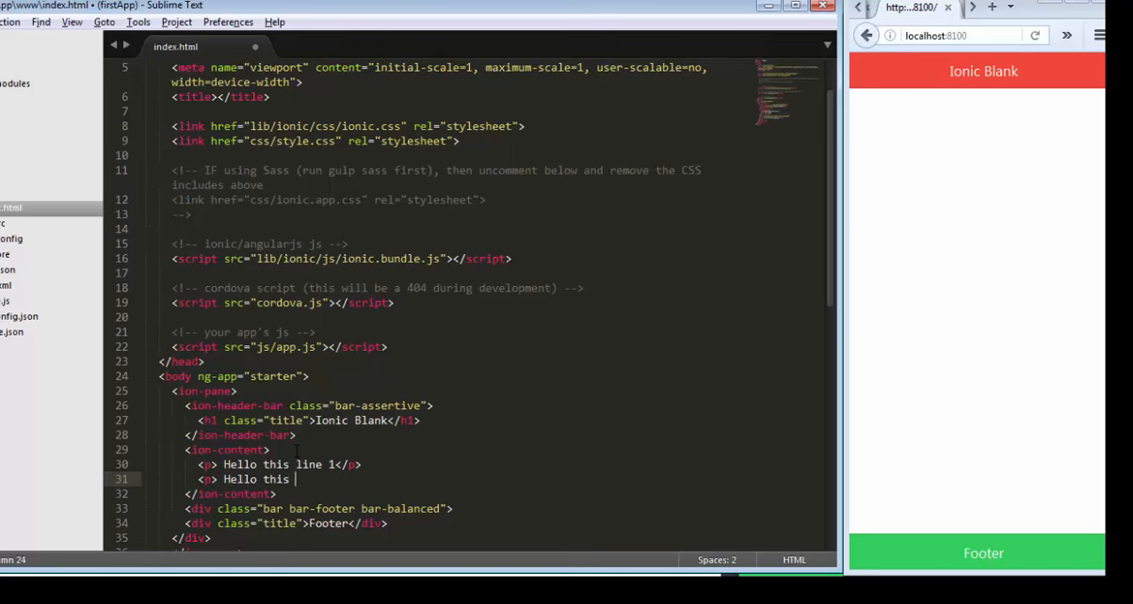
text(line 2</p>)
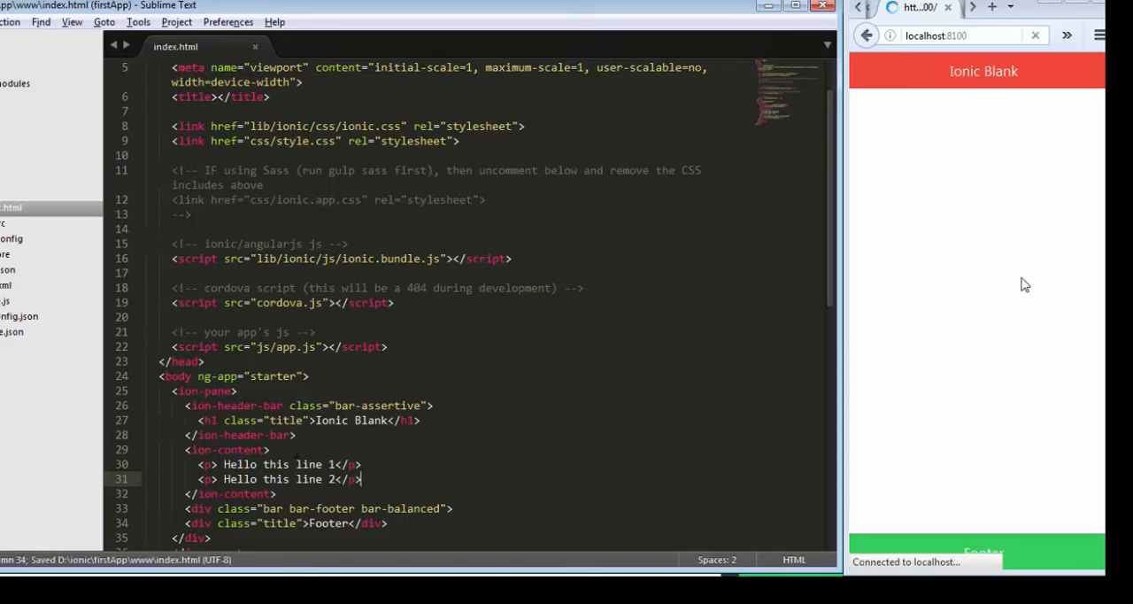
click(1034, 35)
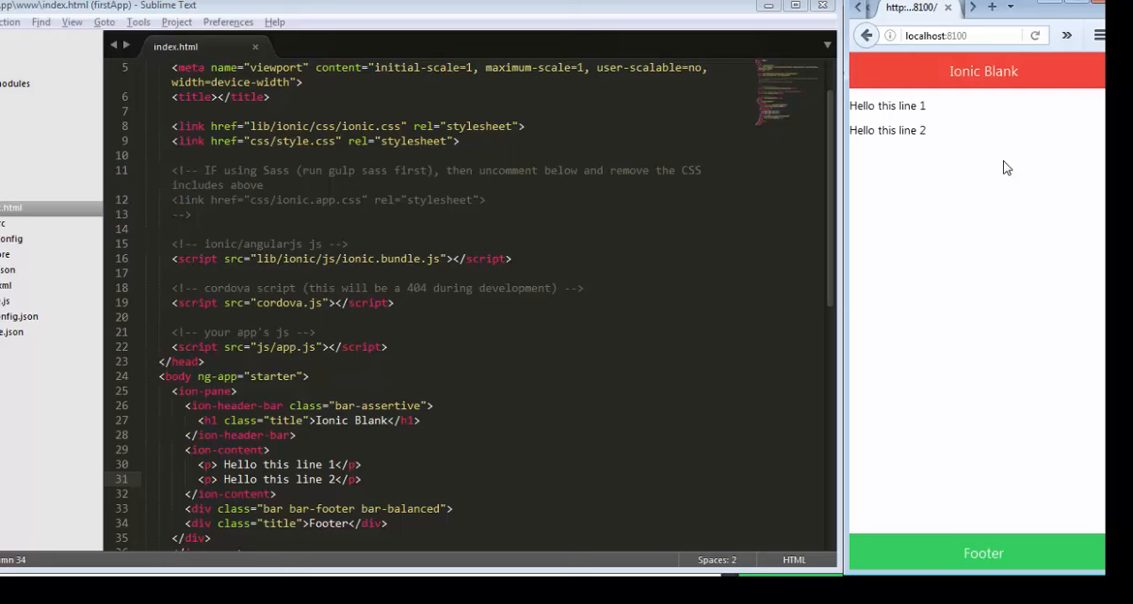
mouse_move(1005, 244)
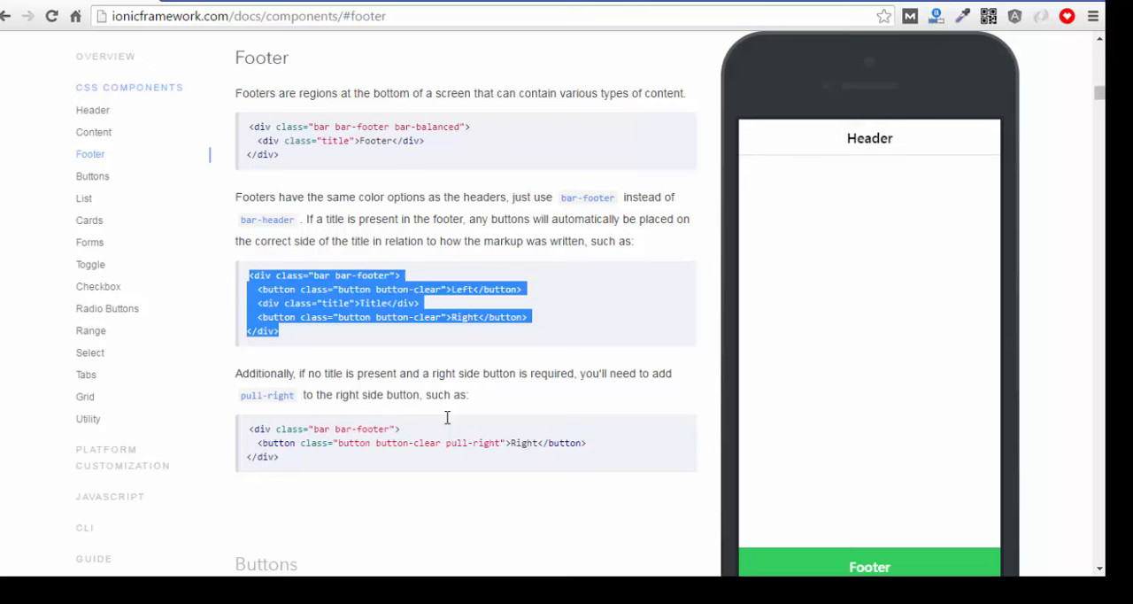
mouse_move(83, 198)
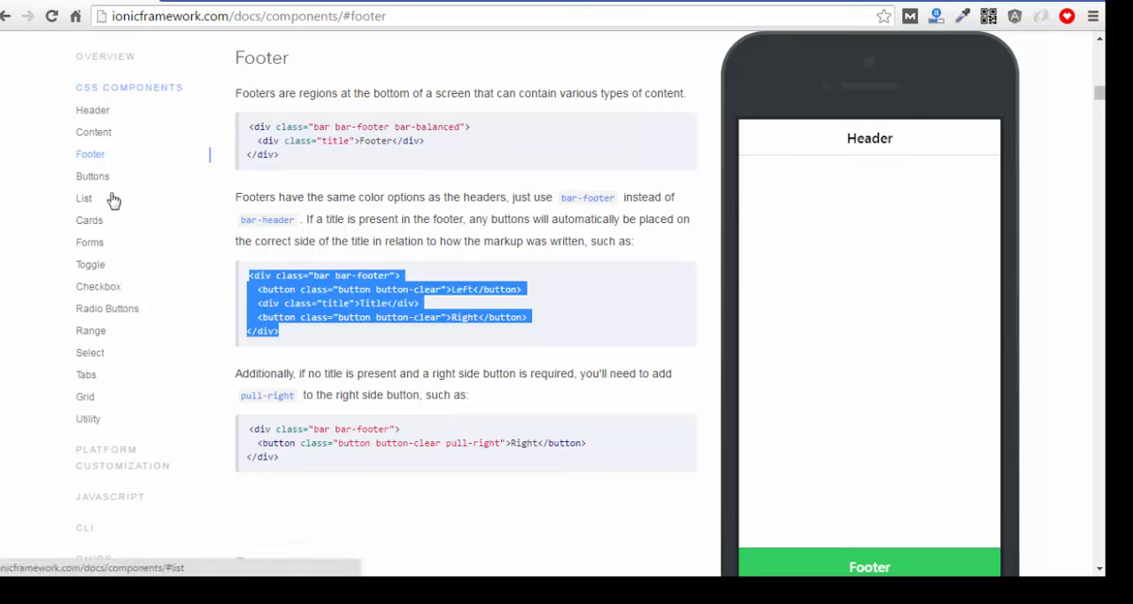